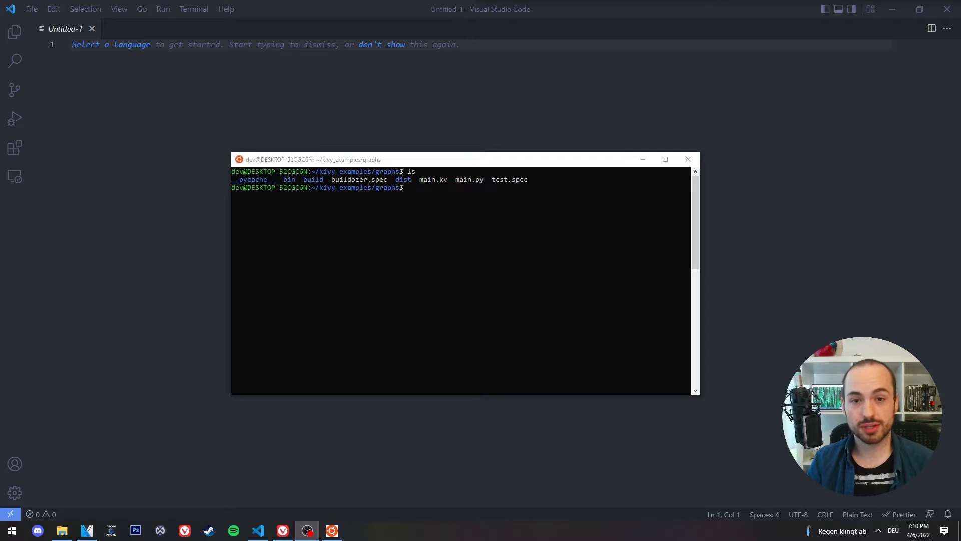
{"action": "mouse_move", "coordinate": [583, 208]}
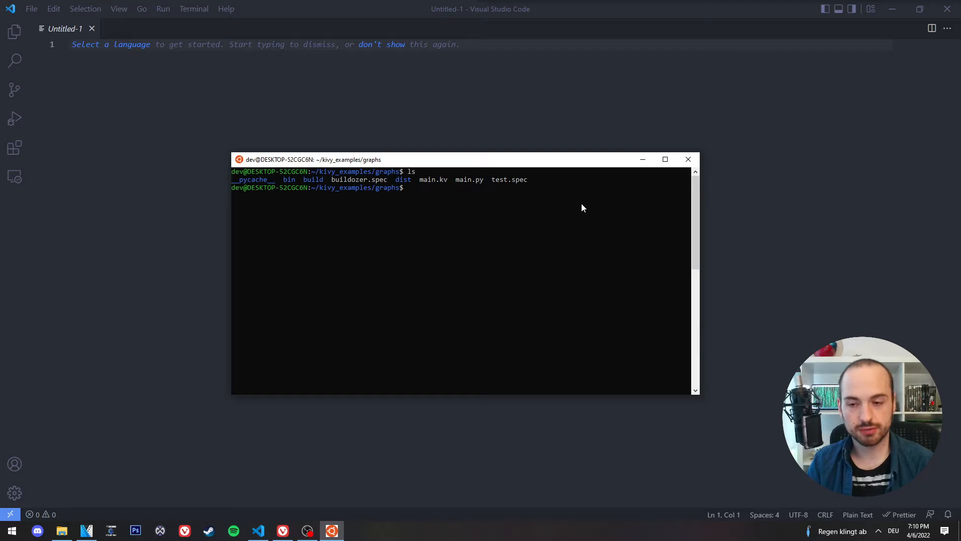
- Run python3 main.py to launch the Kivy sine-wave graph, then reposition its window
{"action": "type", "text": "pyt"}
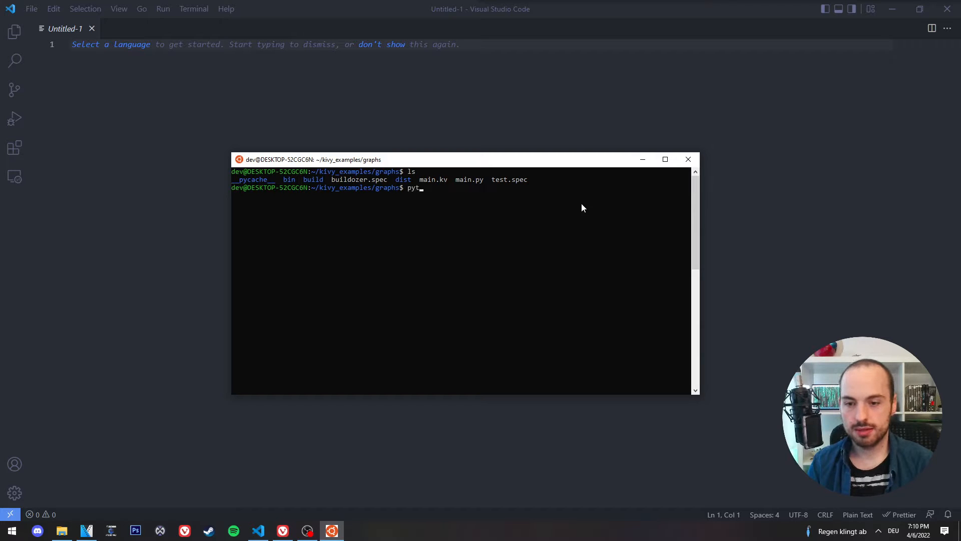
{"action": "type", "text": "hon3"}
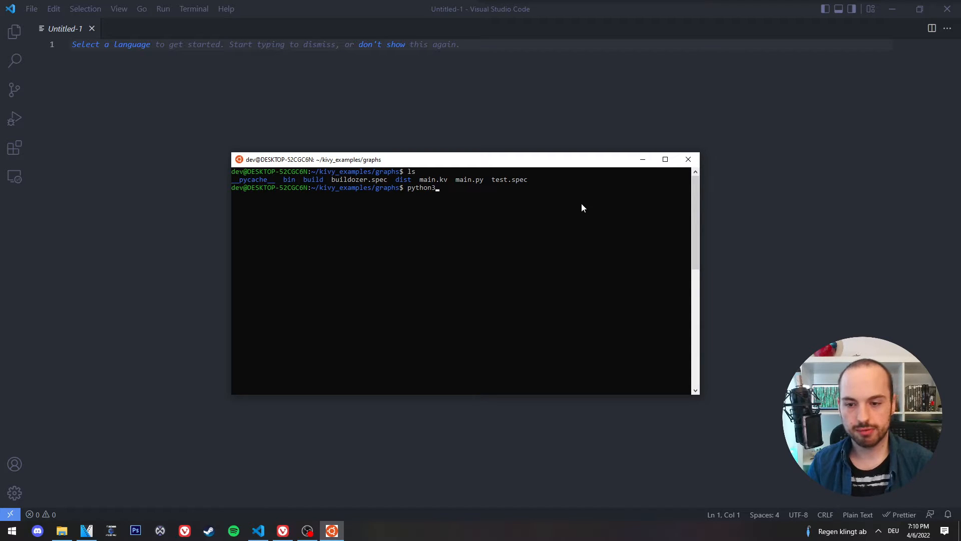
{"action": "type", "text": "main.py"}
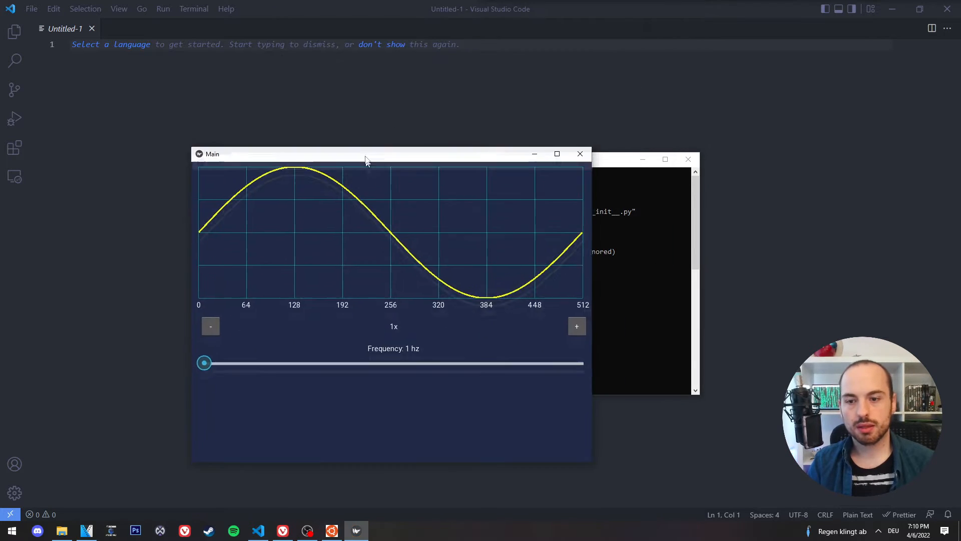
{"action": "left_click_drag", "start_coordinate": [366, 154], "coordinate": [368, 136]}
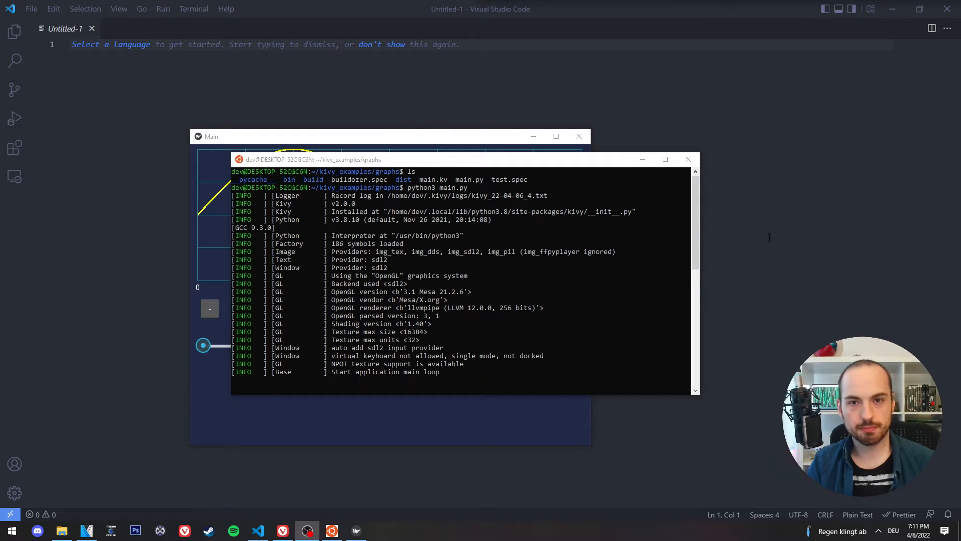
{"action": "left_click", "coordinate": [11, 531]}
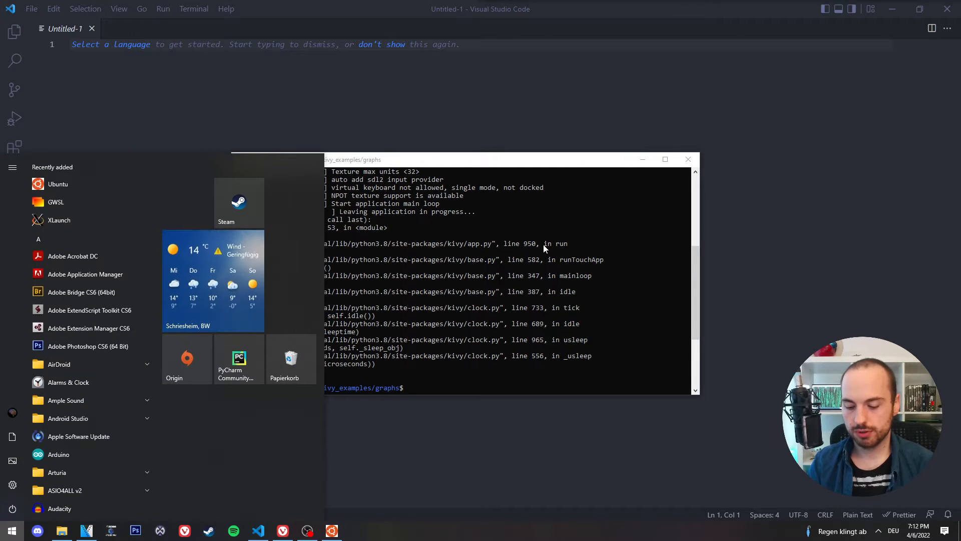
{"action": "type", "text": "feature"}
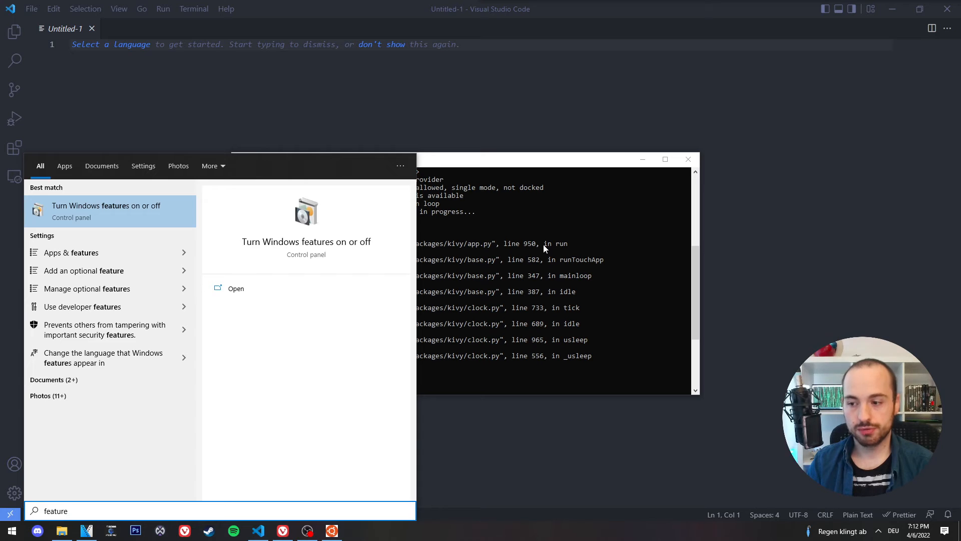
{"action": "left_click", "coordinate": [105, 205]}
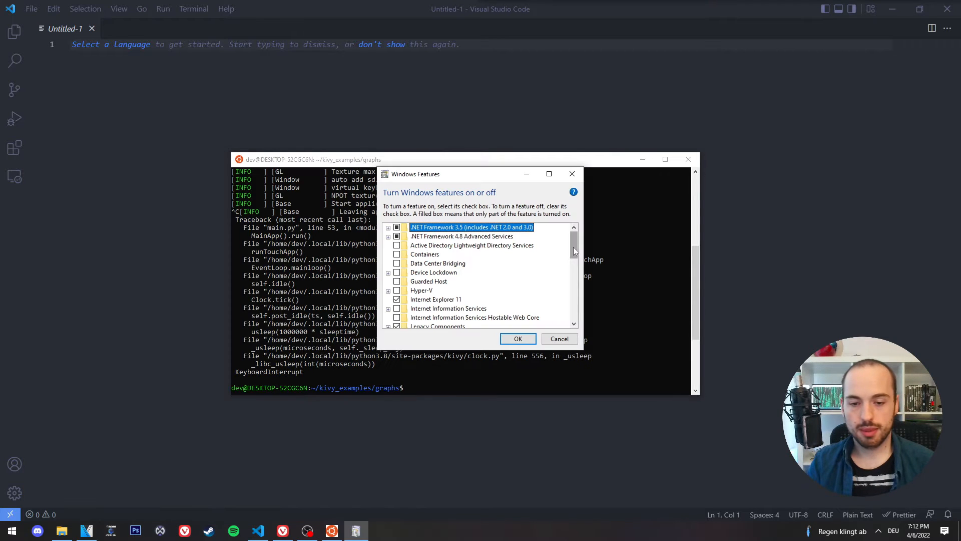
{"action": "scroll", "scroll_direction": "down", "scroll_amount": 3}
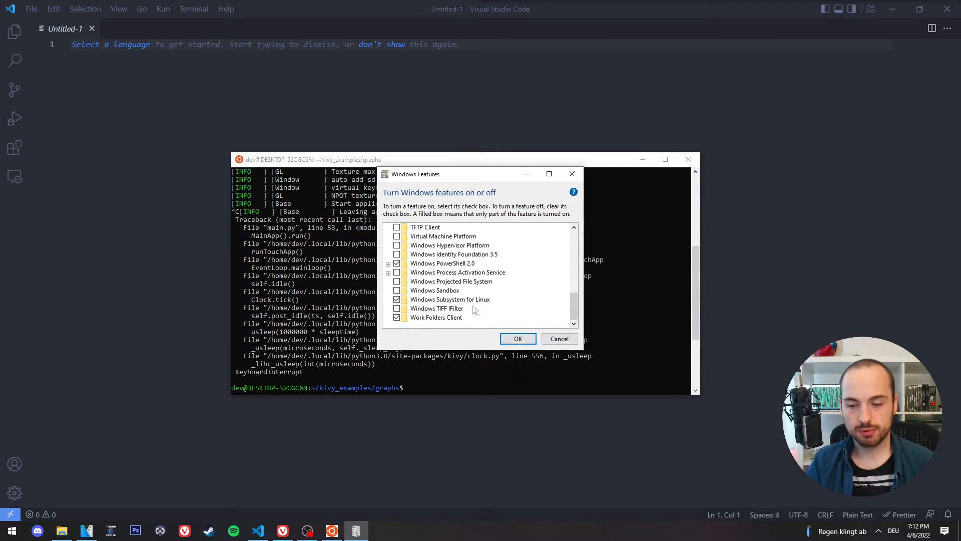
{"action": "mouse_move", "coordinate": [450, 299]}
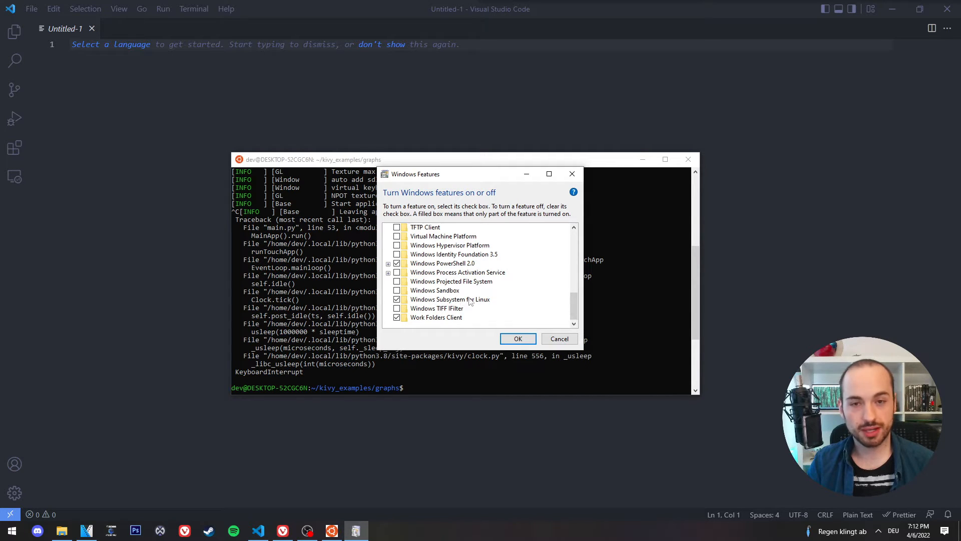
{"action": "left_click", "coordinate": [517, 338]}
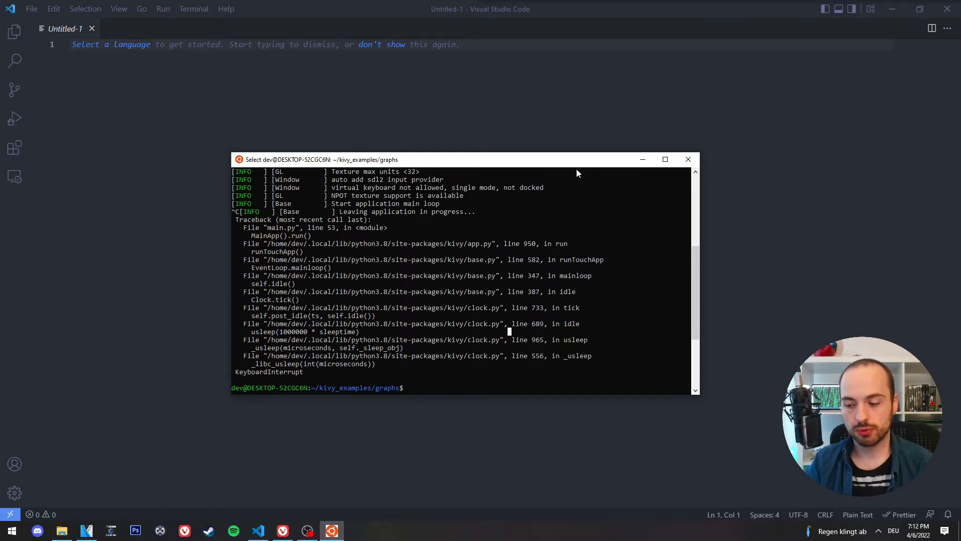
- Launch Microsoft Store and search for Ubuntu
{"action": "type", "text": "sotre"}
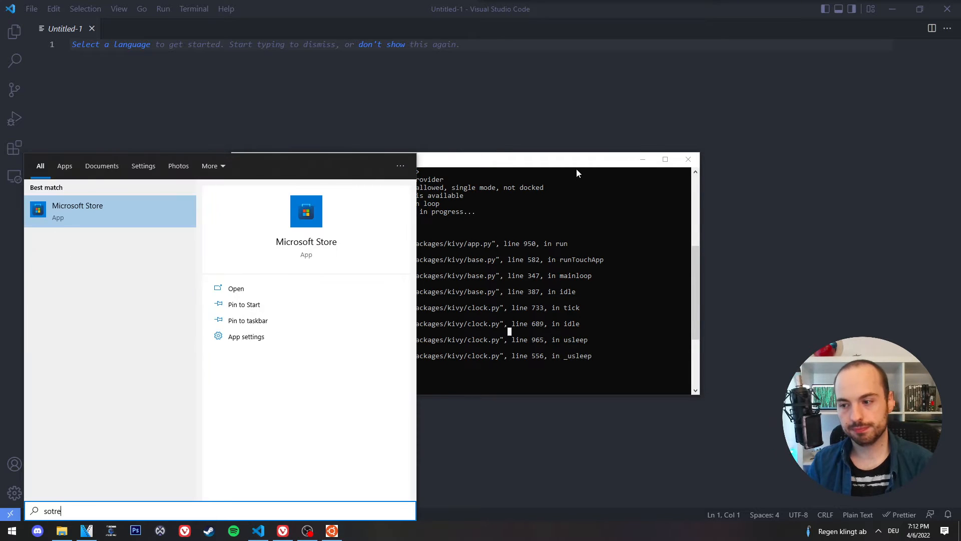
{"action": "left_click", "coordinate": [77, 210]}
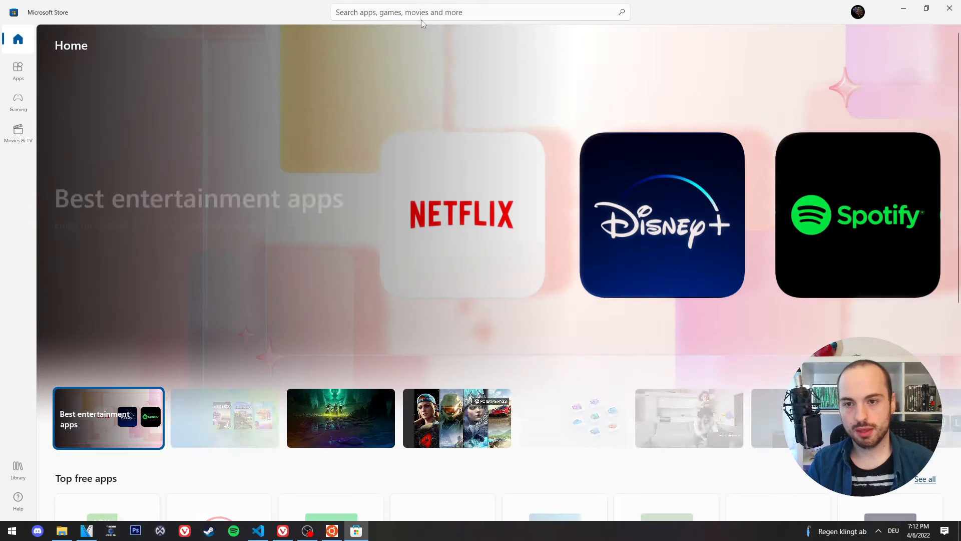
{"action": "type", "text": "ubunt"}
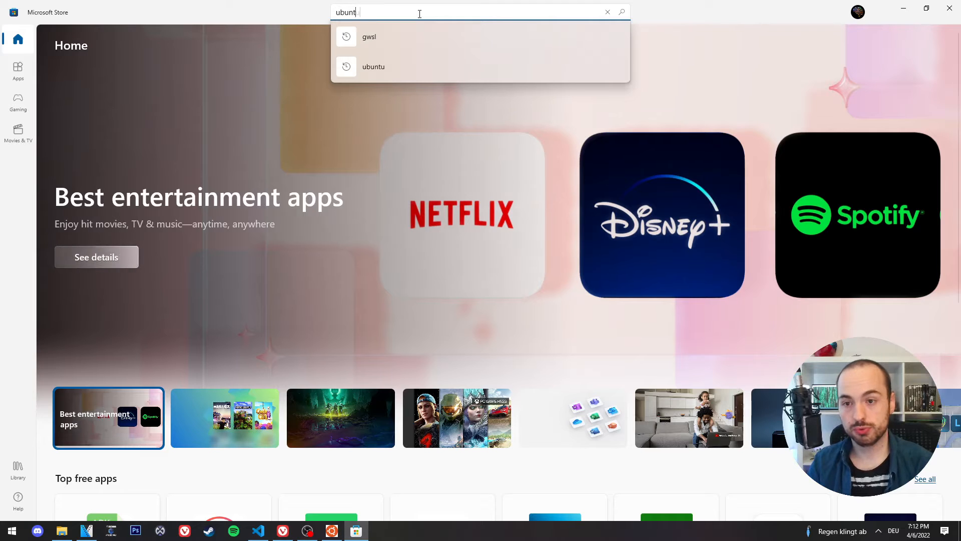
{"action": "left_click", "coordinate": [373, 66]}
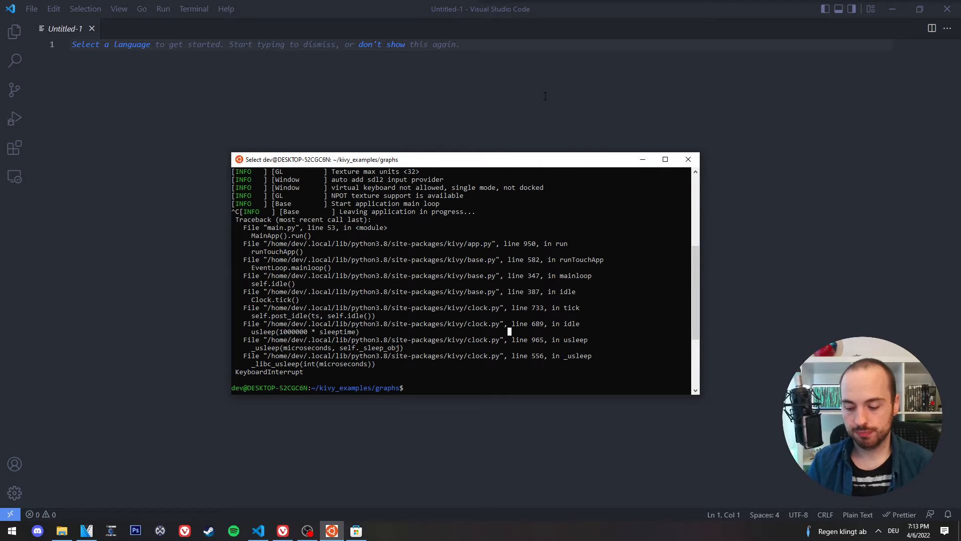
- Return to the Store and search for GWSL, confirming it is already installed
{"action": "left_click", "coordinate": [11, 531]}
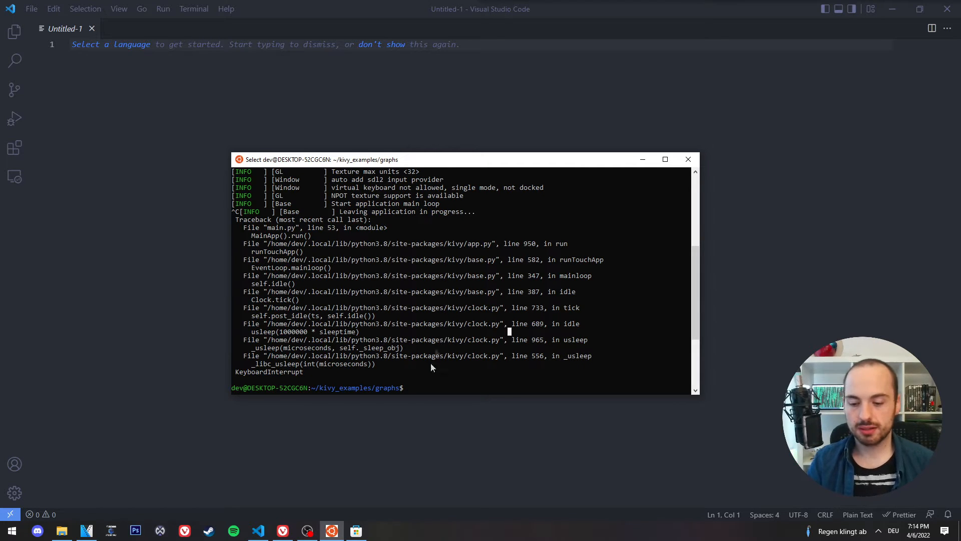
{"action": "left_click", "coordinate": [355, 530]}
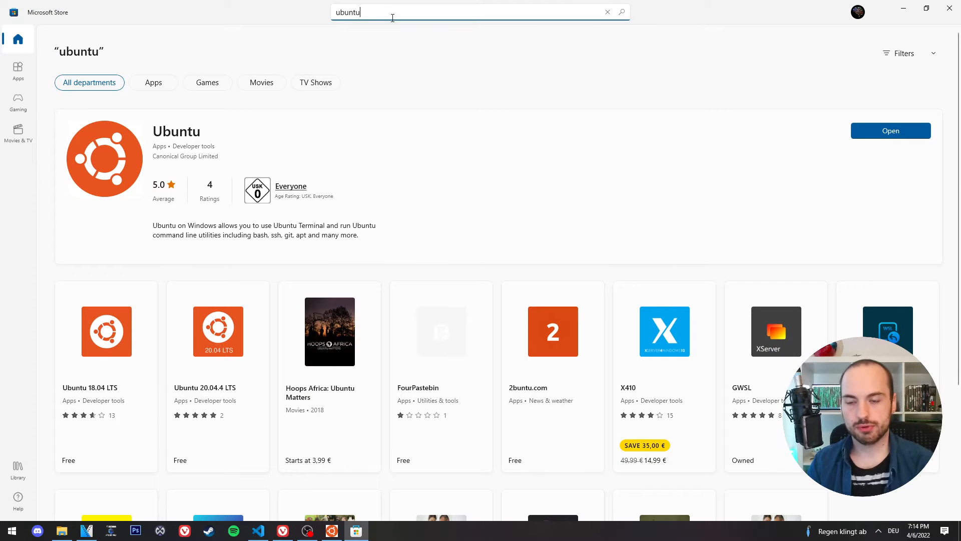
{"action": "left_click", "coordinate": [478, 12]}
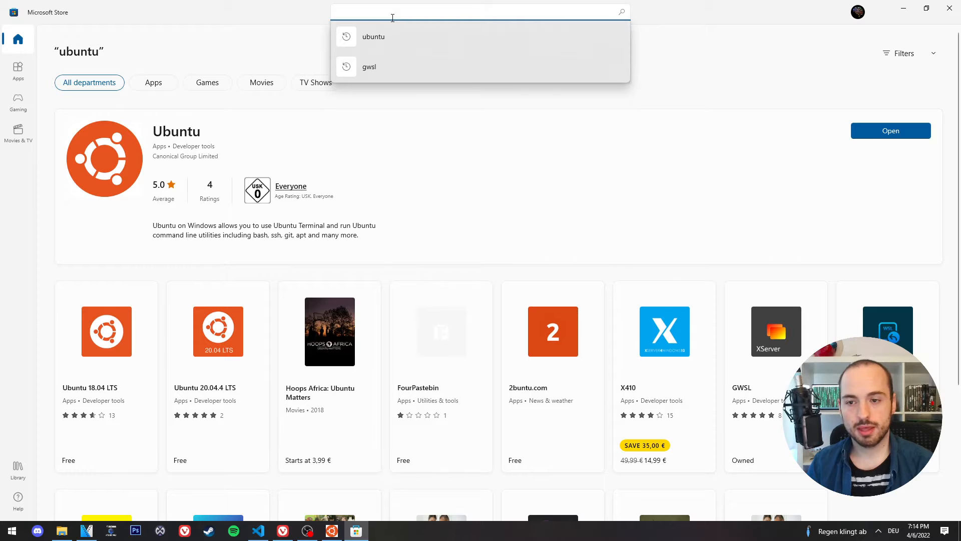
{"action": "left_click", "coordinate": [478, 12]}
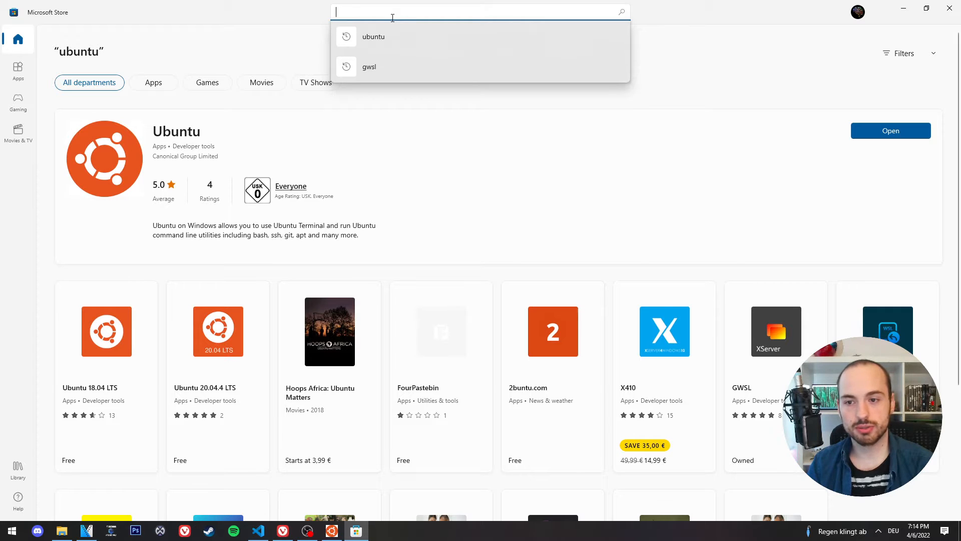
{"action": "left_click", "coordinate": [369, 66]}
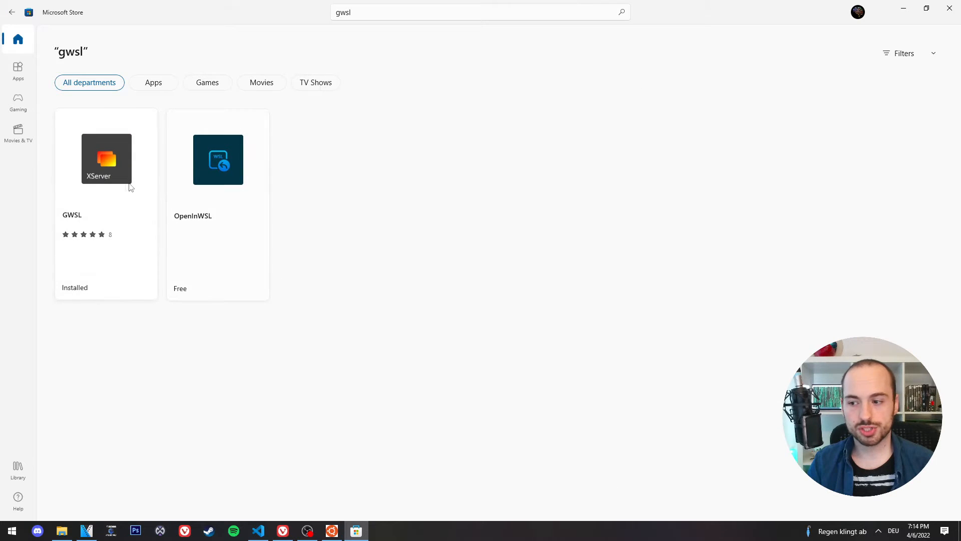
- Open GWSL's Ubuntu distro tools and enable display and audio auto-exporting
{"action": "left_click", "coordinate": [106, 159]}
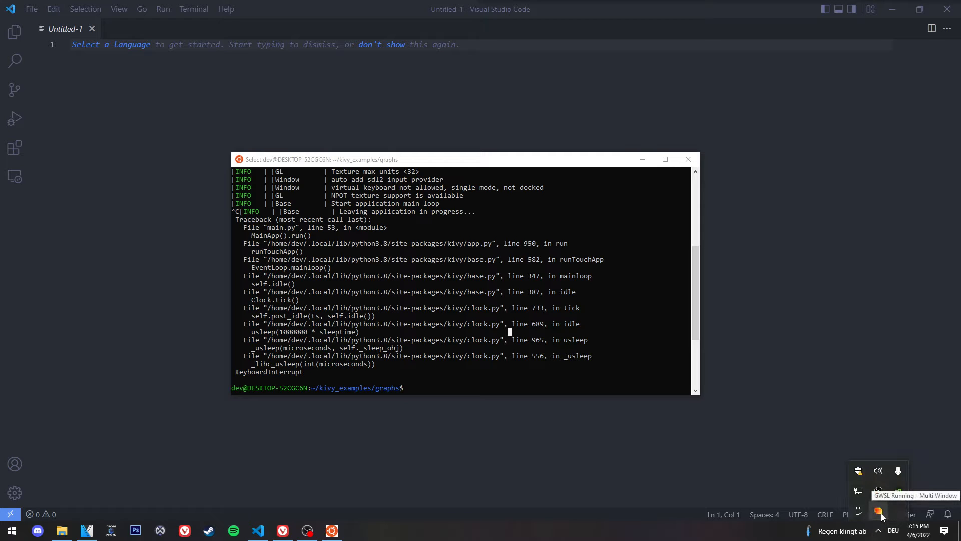
{"action": "left_click", "coordinate": [879, 511]}
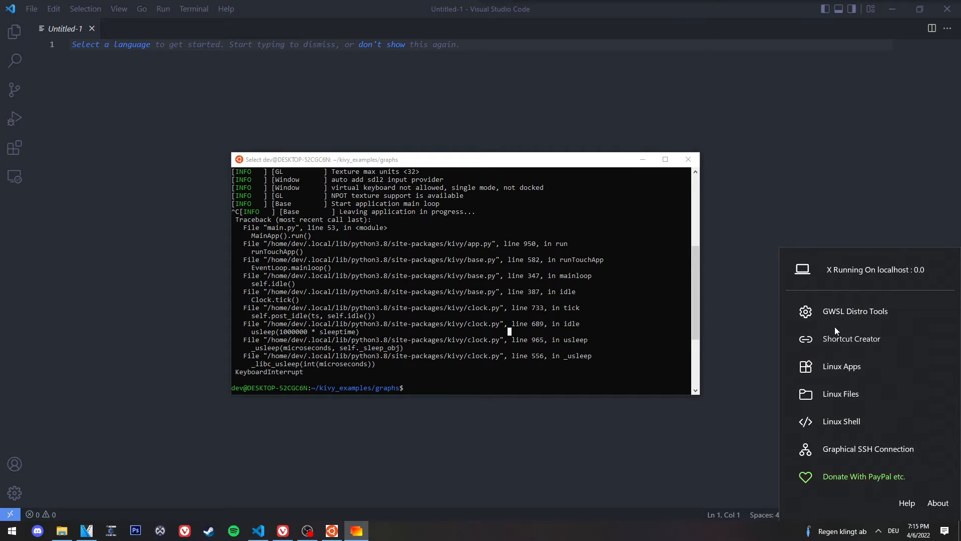
{"action": "mouse_move", "coordinate": [856, 311]}
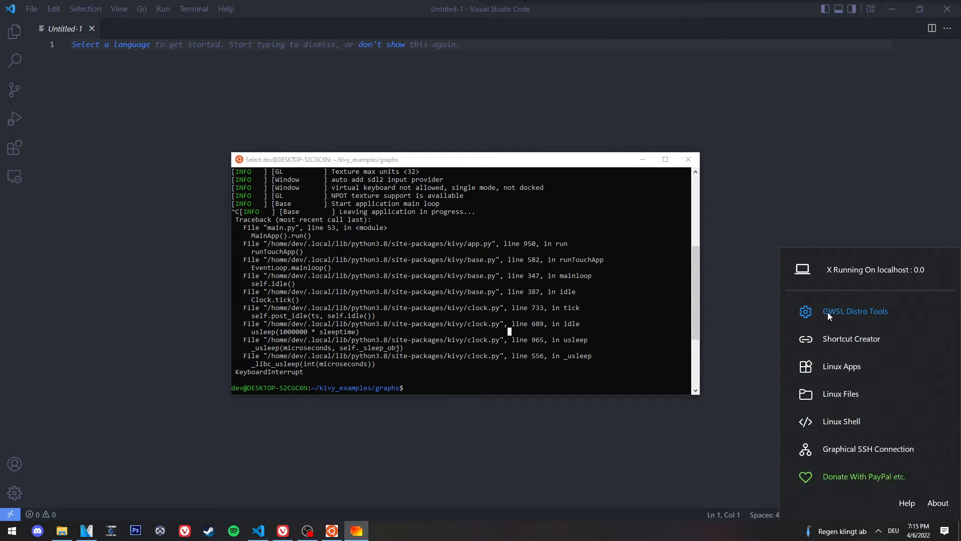
{"action": "left_click", "coordinate": [855, 311]}
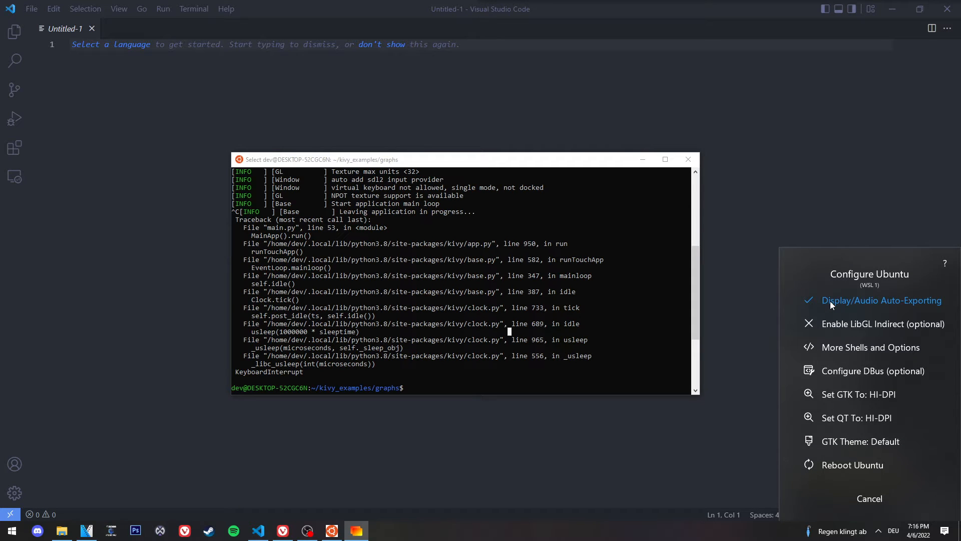
{"action": "left_click", "coordinate": [882, 301]}
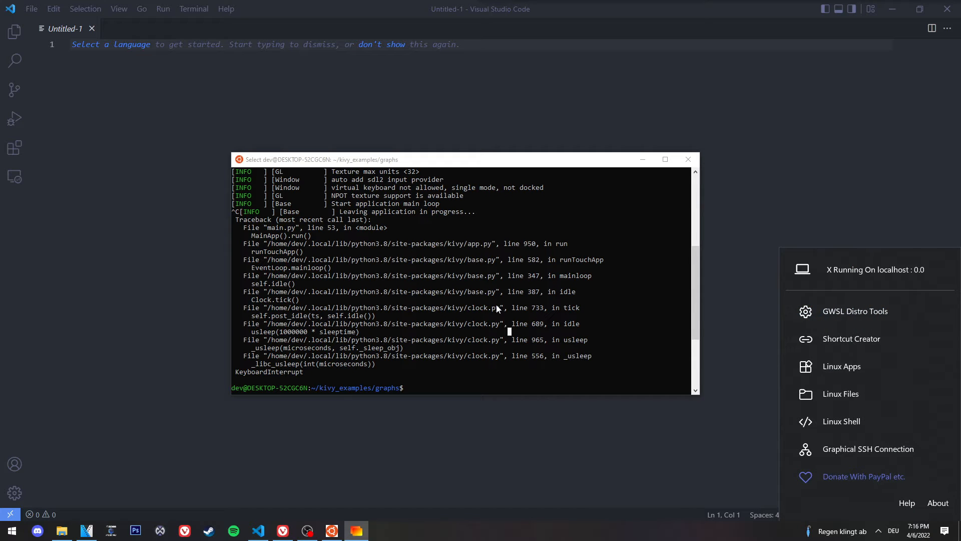
{"action": "mouse_move", "coordinate": [461, 355]}
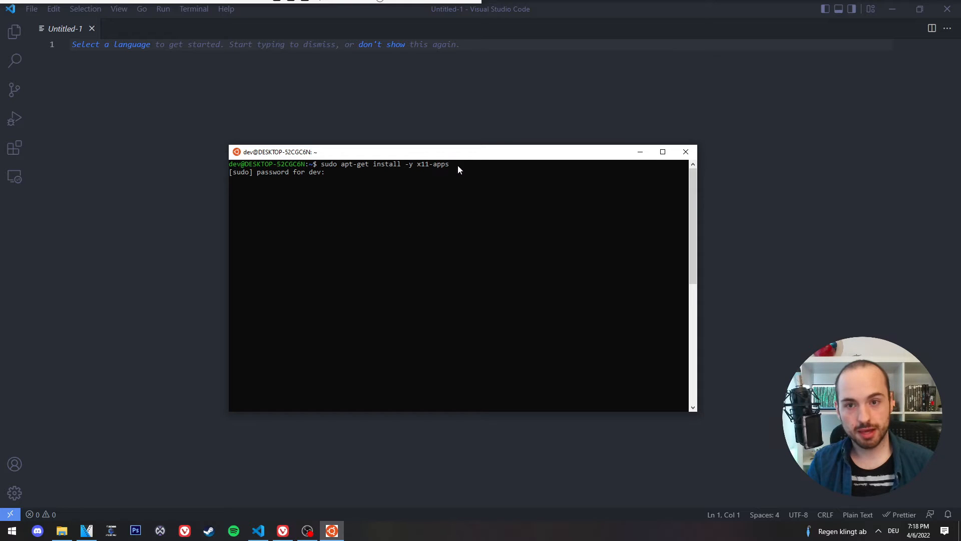
{"action": "mouse_move", "coordinate": [420, 198]}
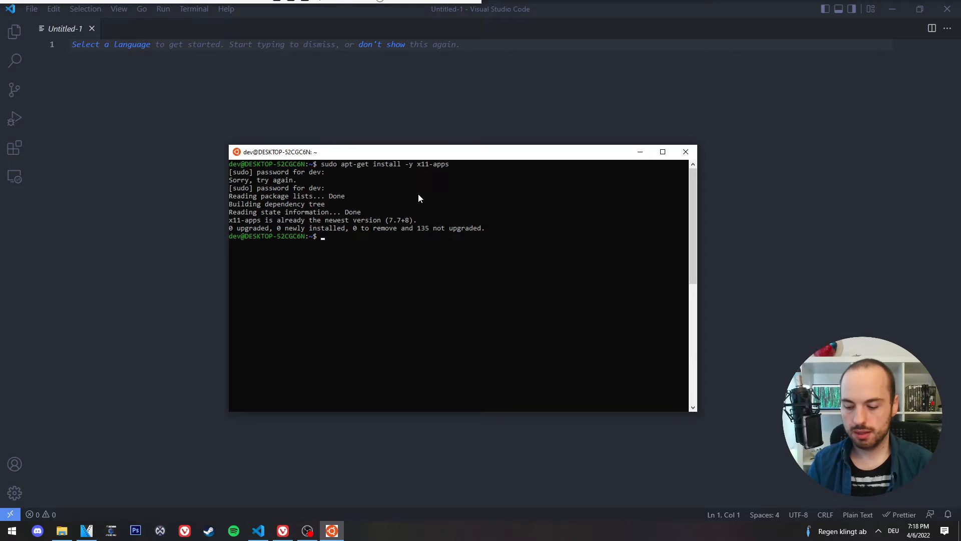
- Run xeyes to verify the X display, stop it with Ctrl+C, and begin typing xcalc
{"action": "type", "text": "xeyes"}
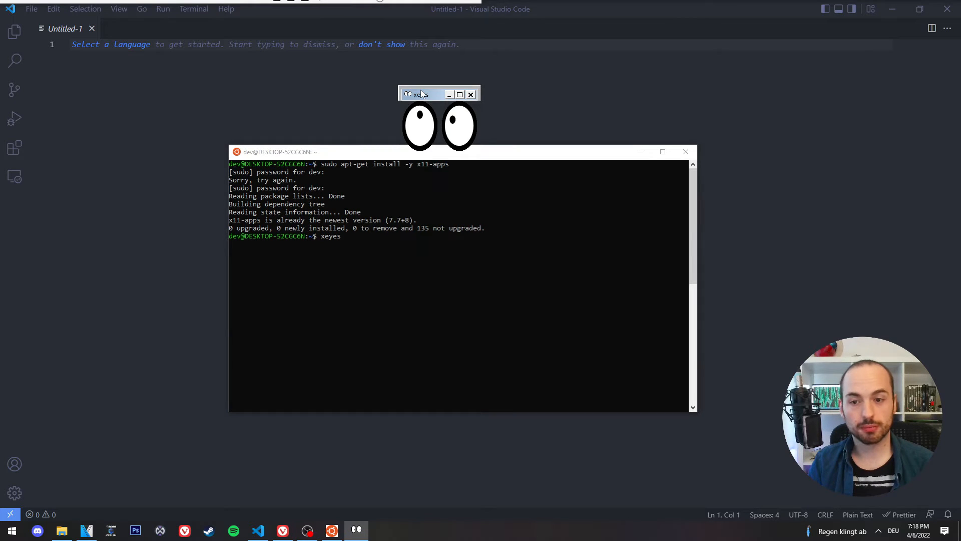
{"action": "key", "text": "ctrl+c"}
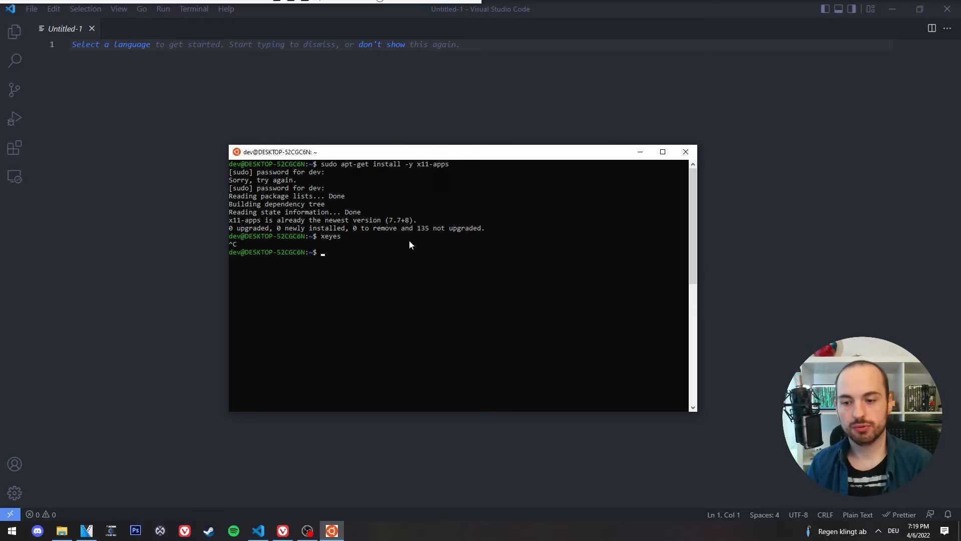
{"action": "type", "text": "xc"}
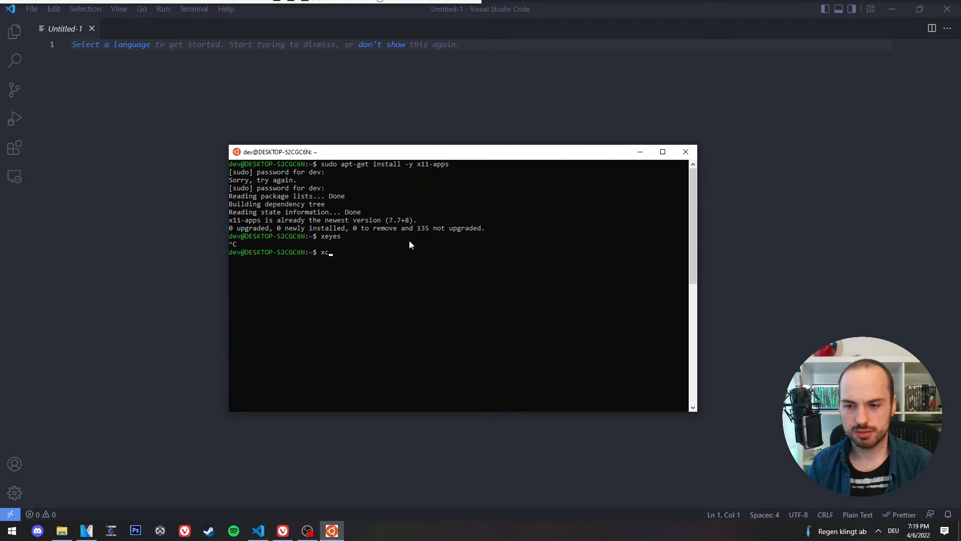
{"action": "type", "text": "al"}
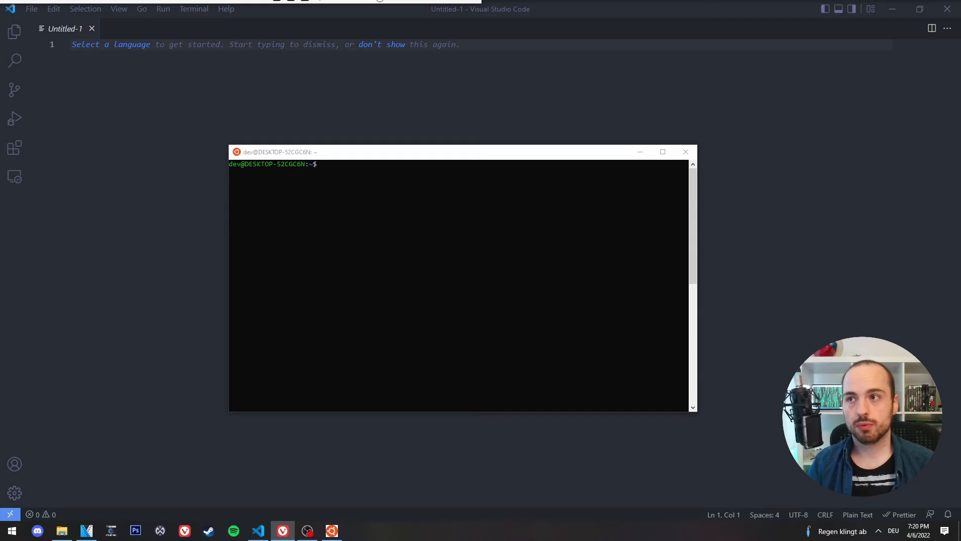
- Update apt and install python3, python3-pip, Kivy and NumPy
{"action": "type", "text": "sudo apt-get update -y"}
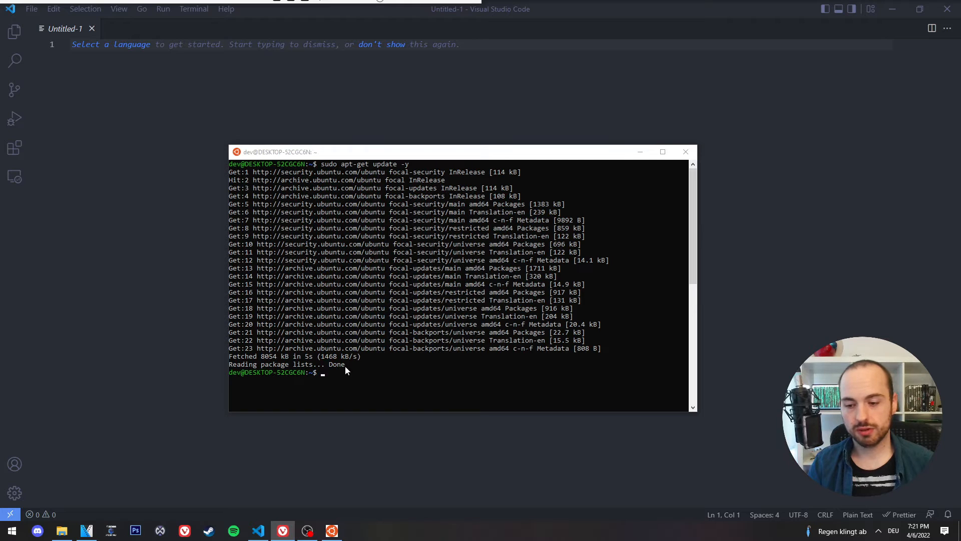
{"action": "type", "text": "sudo apt-get install python3"}
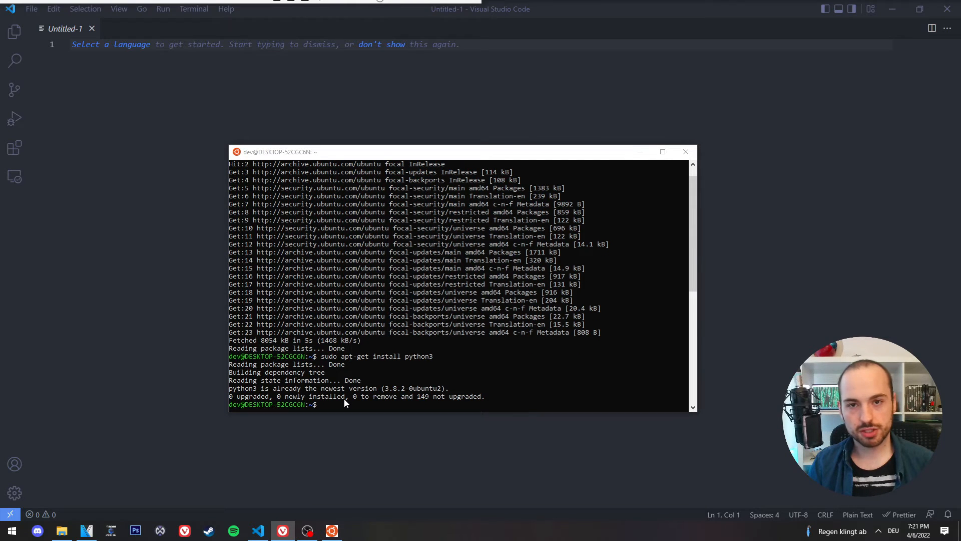
{"action": "type", "text": "sudo apt install python3-pip"}
{"action": "type", "text": "sudo apt install git"}
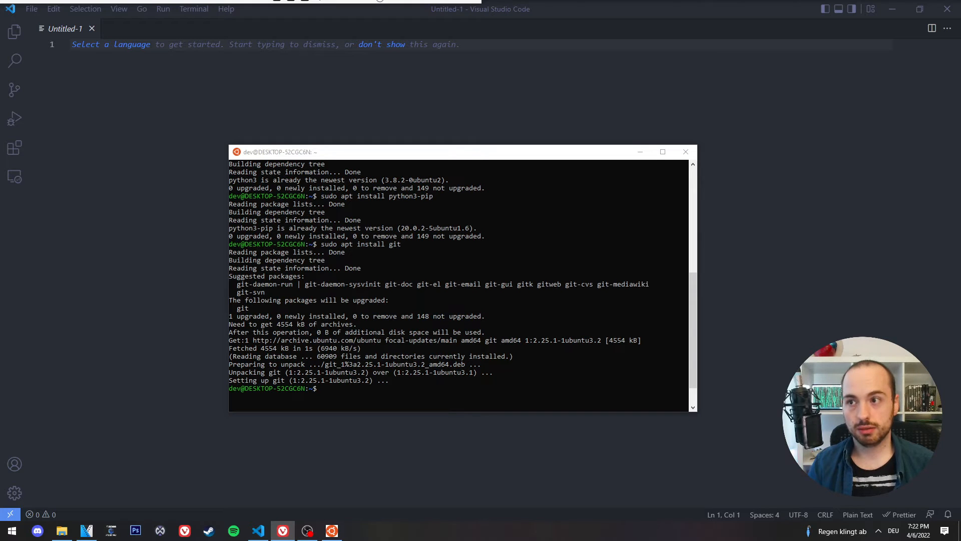
{"action": "type", "text": "pip3 install kivy"}
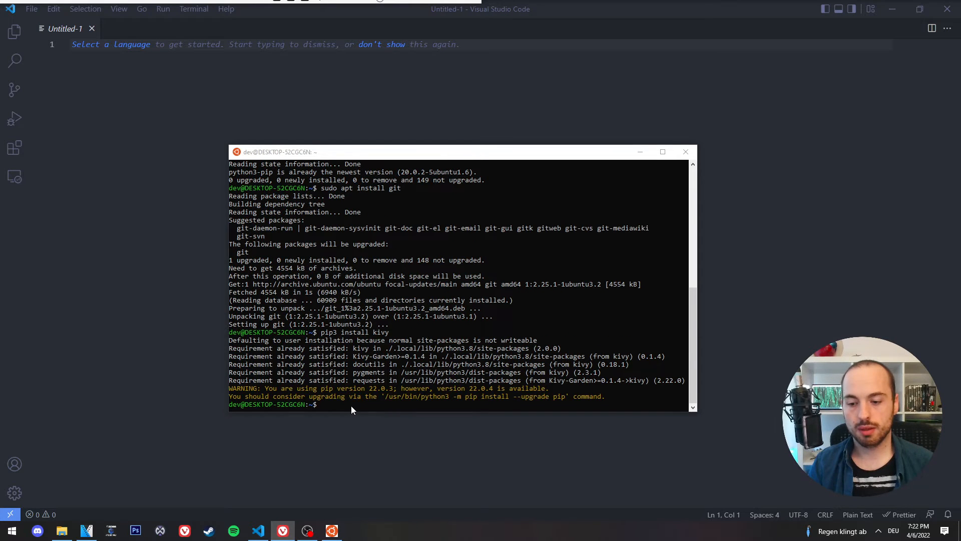
{"action": "type", "text": "pip3 install numpy"}
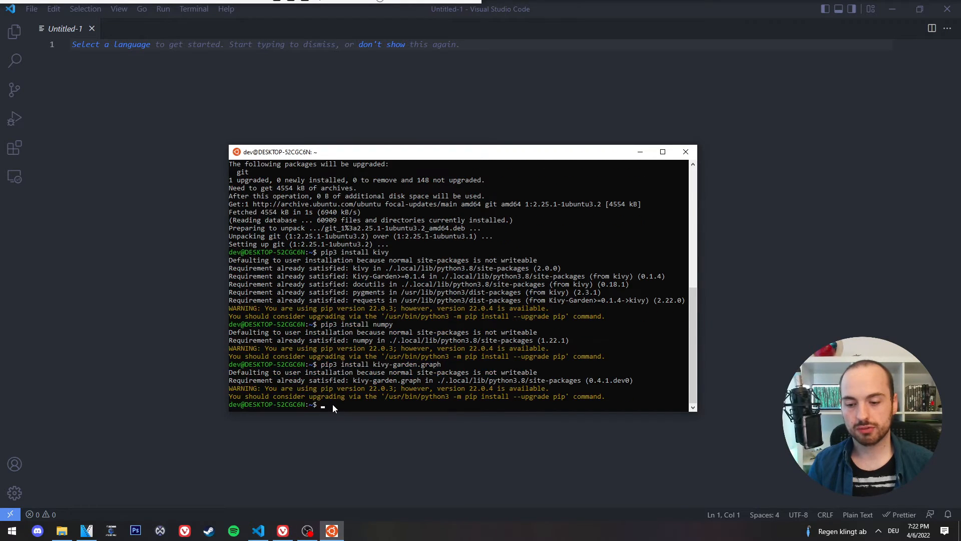
- Clone github.com/denczo/kivy_examples and change into the kivy_examples folder
{"action": "type", "text": "ls"}
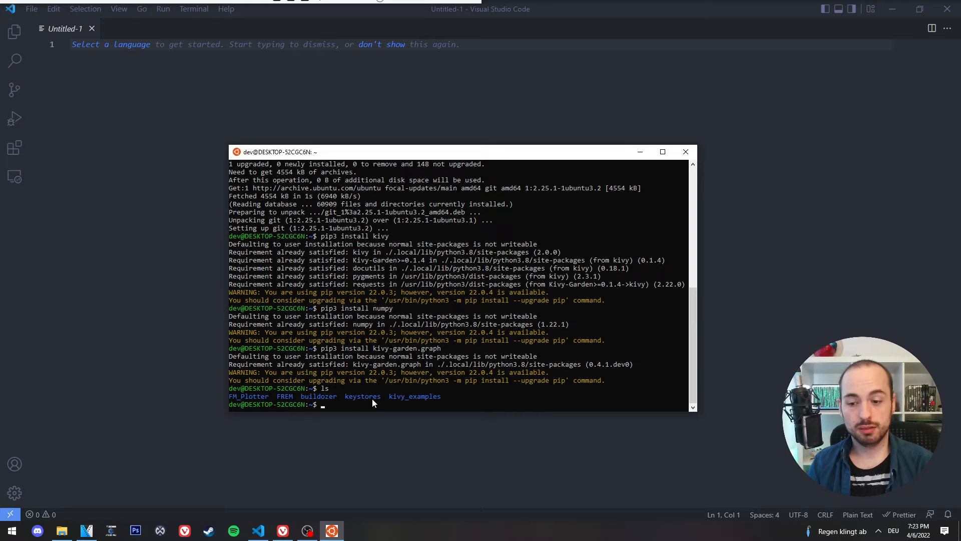
{"action": "type", "text": "git"}
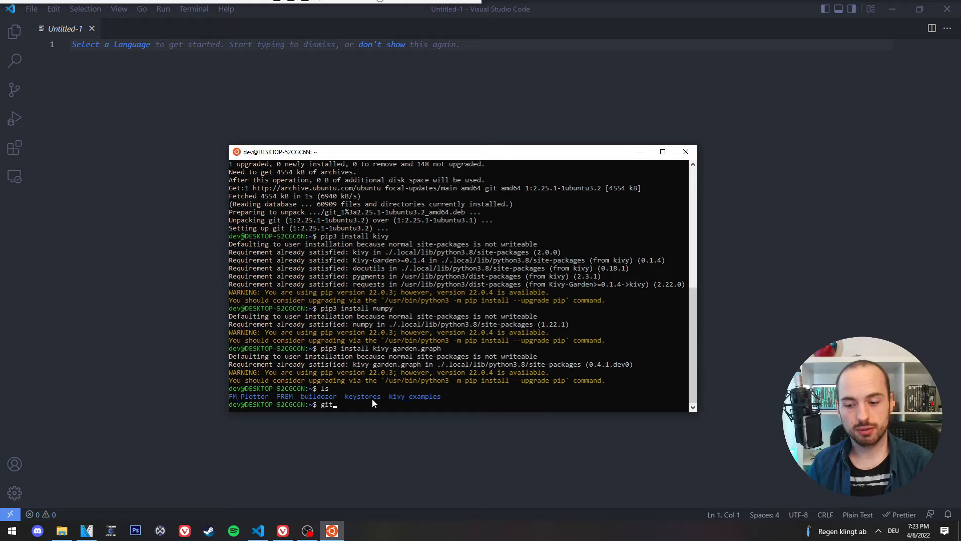
{"action": "type", "text": "clone"}
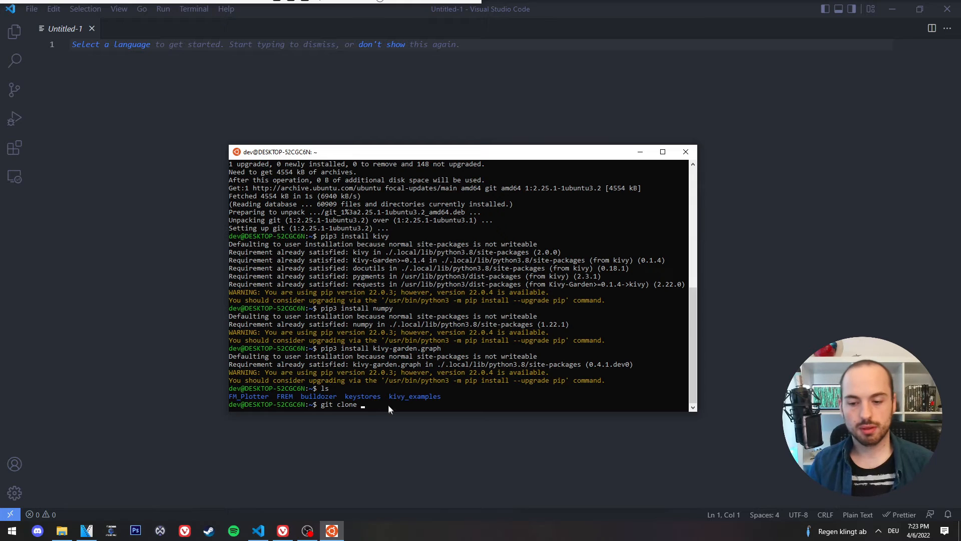
{"action": "type", "text": "https://github.com/denczo/kivy_examples"}
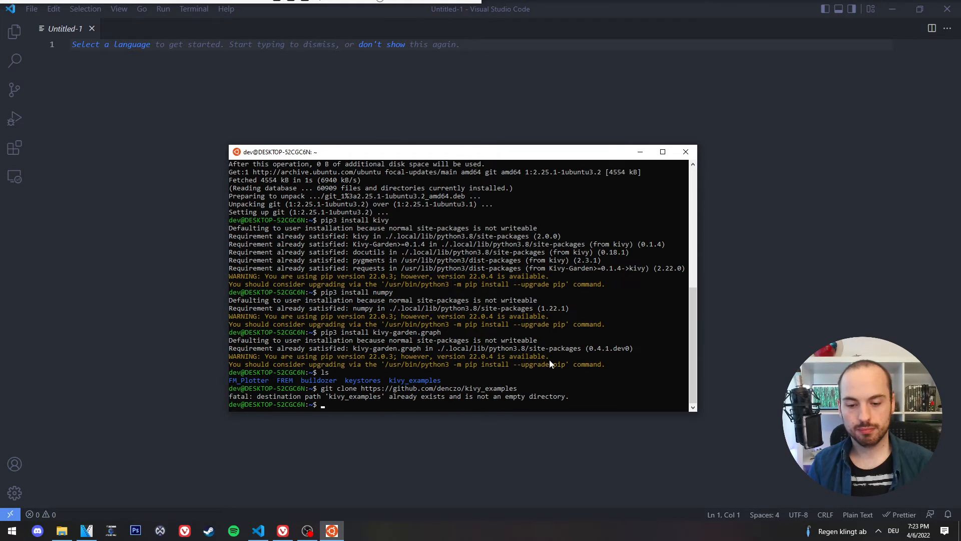
{"action": "type", "text": "ls"}
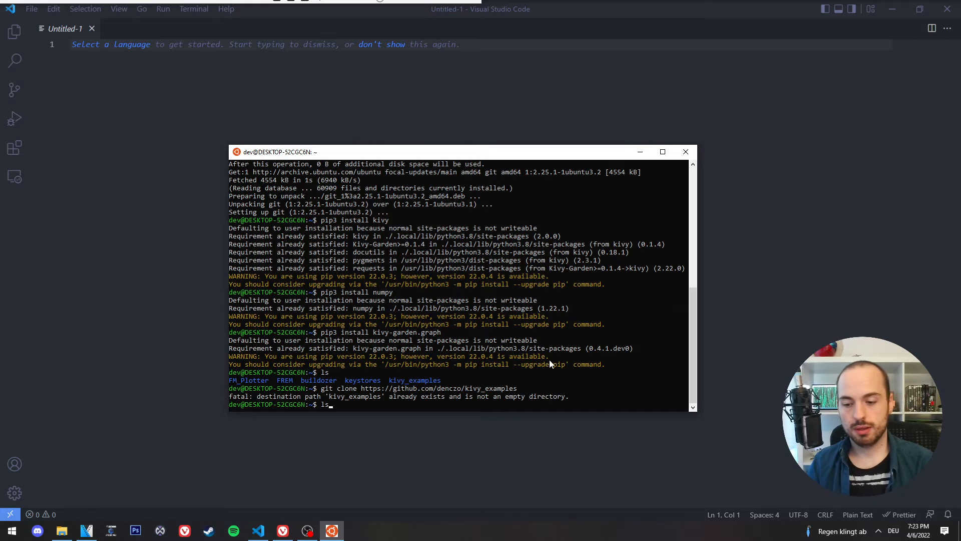
{"action": "type", "text": "cd kiv"}
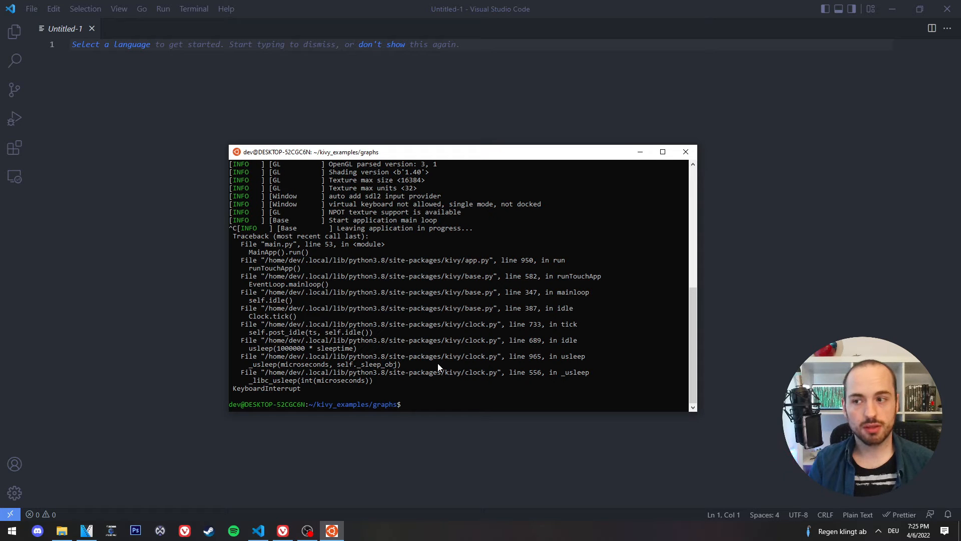
- Check the Remote - WSL extension details, then search the Extensions view for python
{"action": "left_click", "coordinate": [685, 152]}
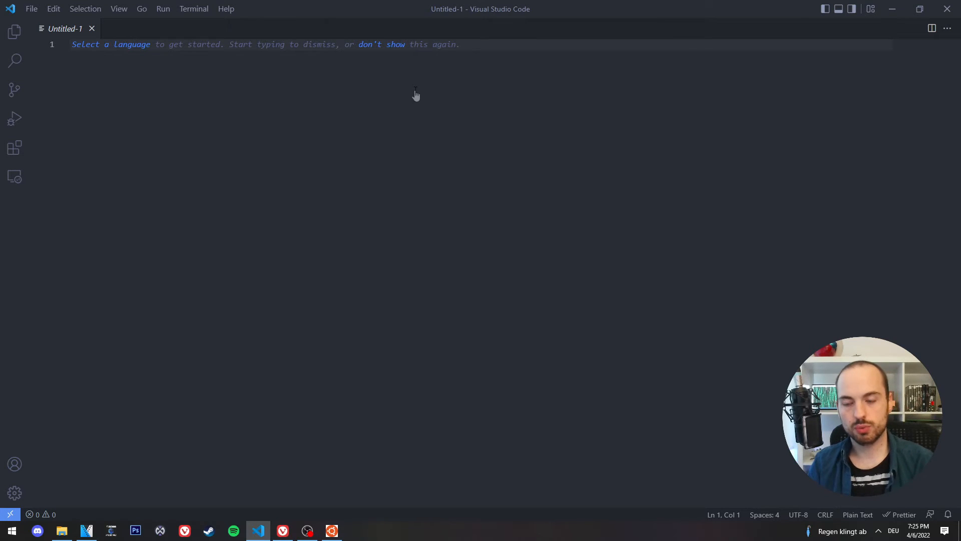
{"action": "key", "text": "Ctrl+Shift+P"}
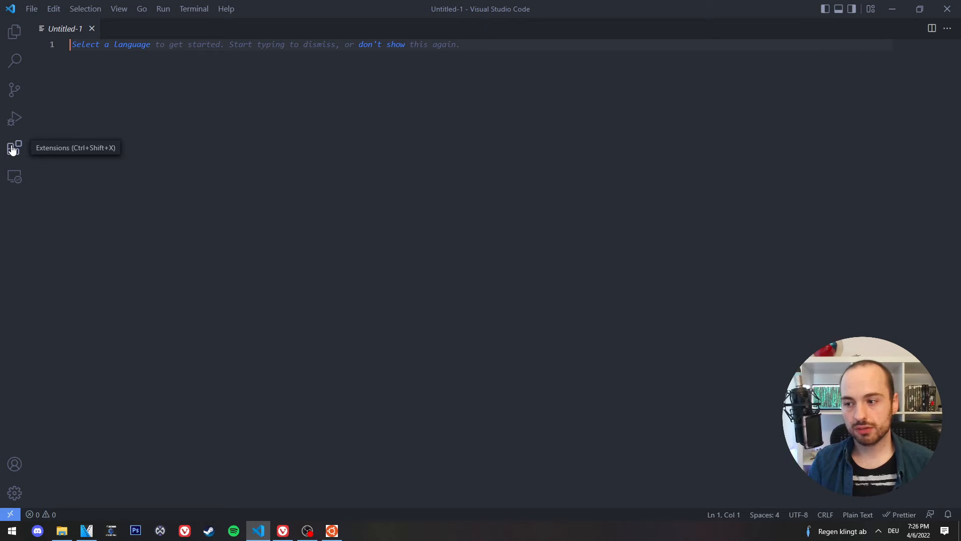
{"action": "left_click", "coordinate": [14, 148]}
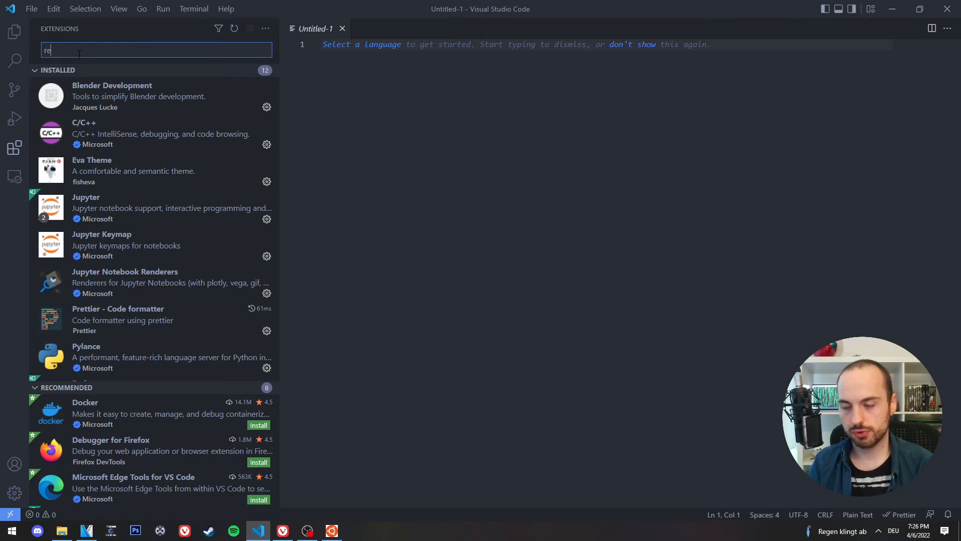
{"action": "type", "text": "remote wsl"}
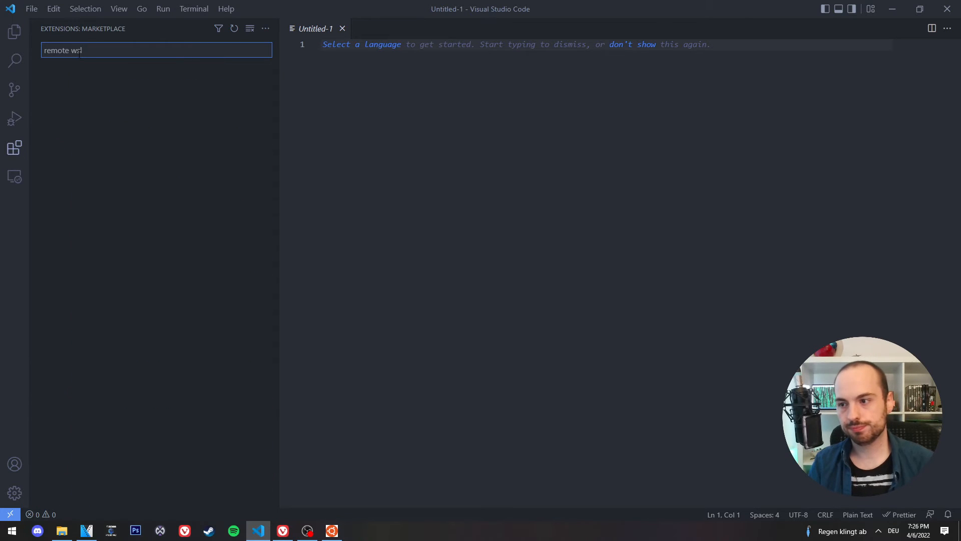
{"action": "left_click", "coordinate": [122, 83]}
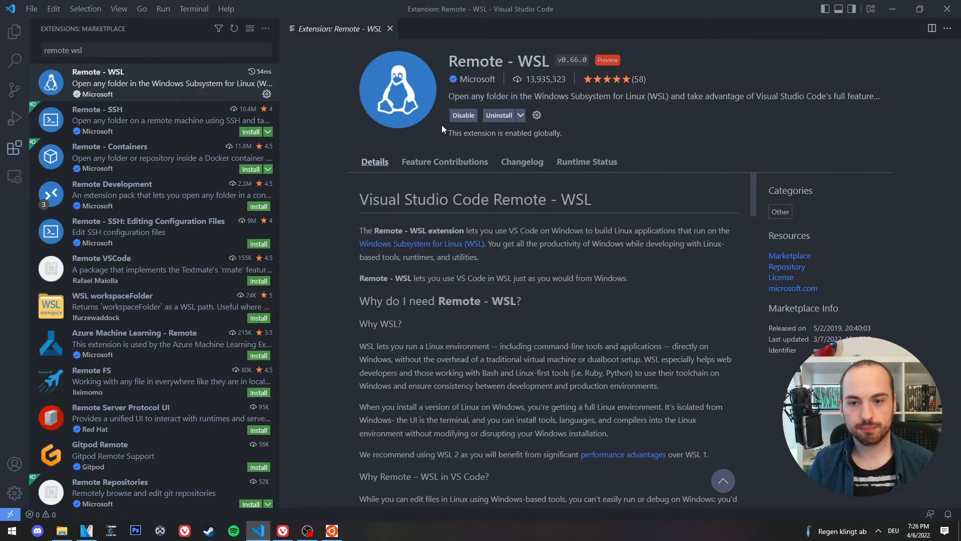
{"action": "type", "text": "python"}
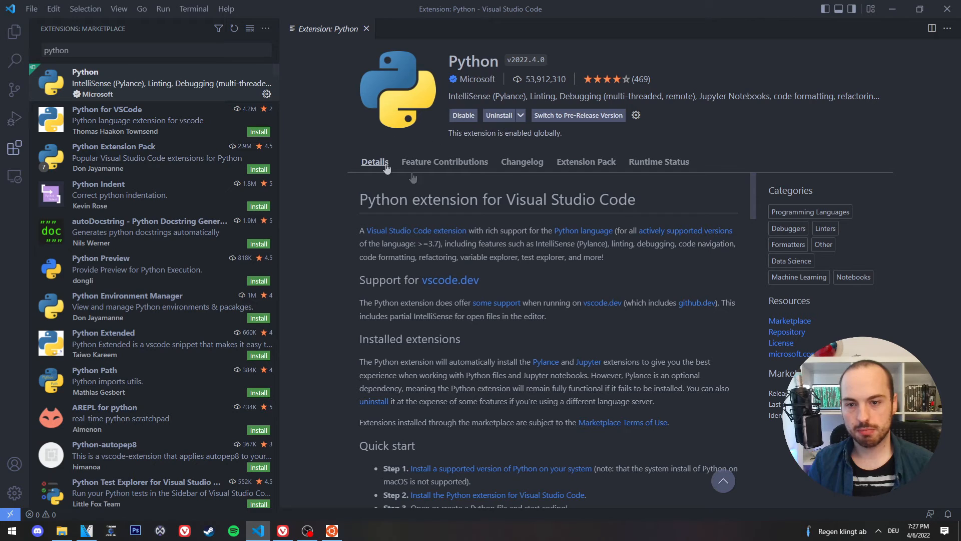
{"action": "mouse_move", "coordinate": [483, 177]}
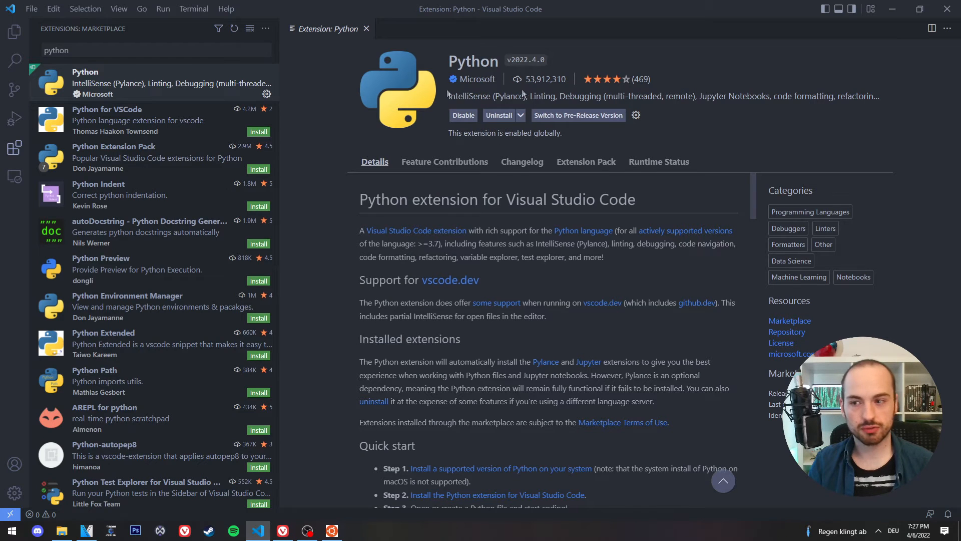
- Close the Python extension page and run Remote-WSL: New WSL Window
{"action": "left_click", "coordinate": [14, 32]}
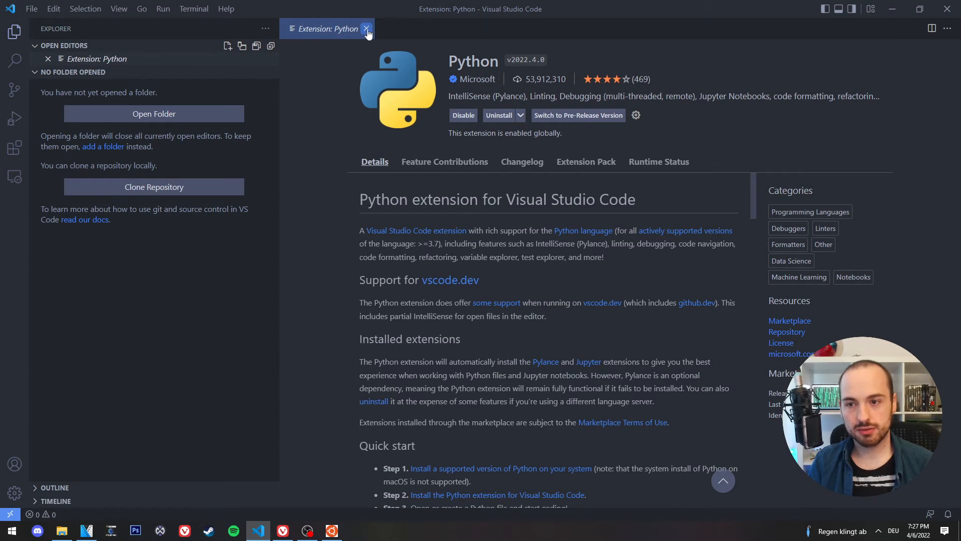
{"action": "left_click", "coordinate": [366, 29]}
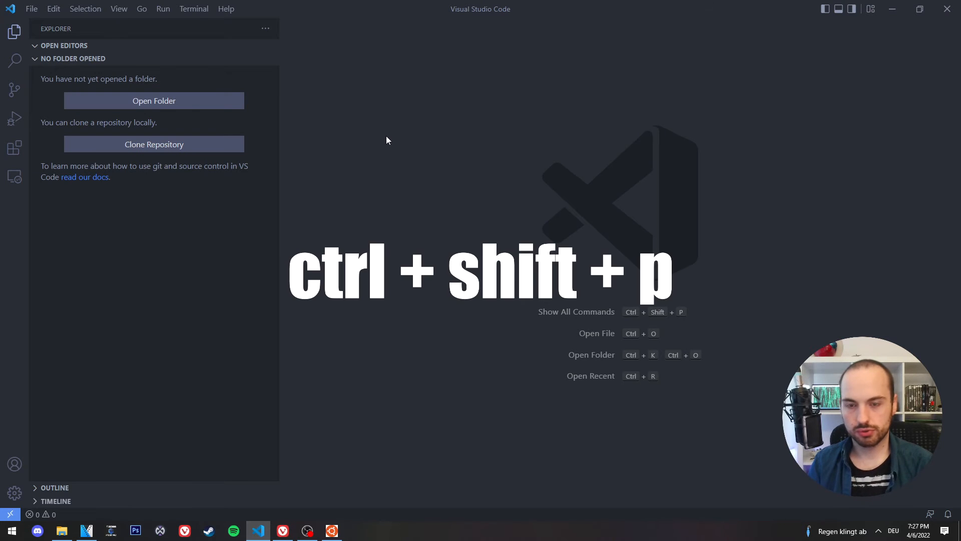
{"action": "key", "text": "ctrl+shift+p"}
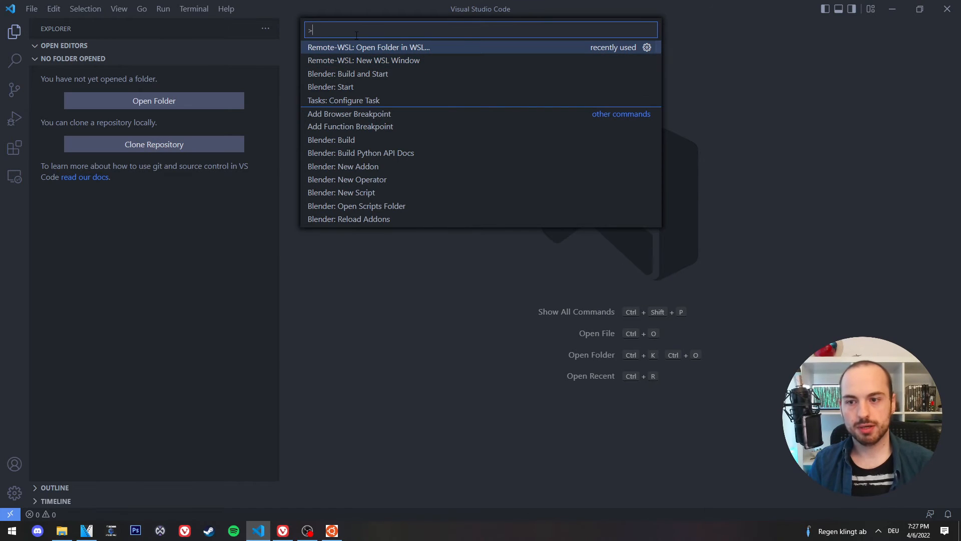
{"action": "type", "text": "wsl"}
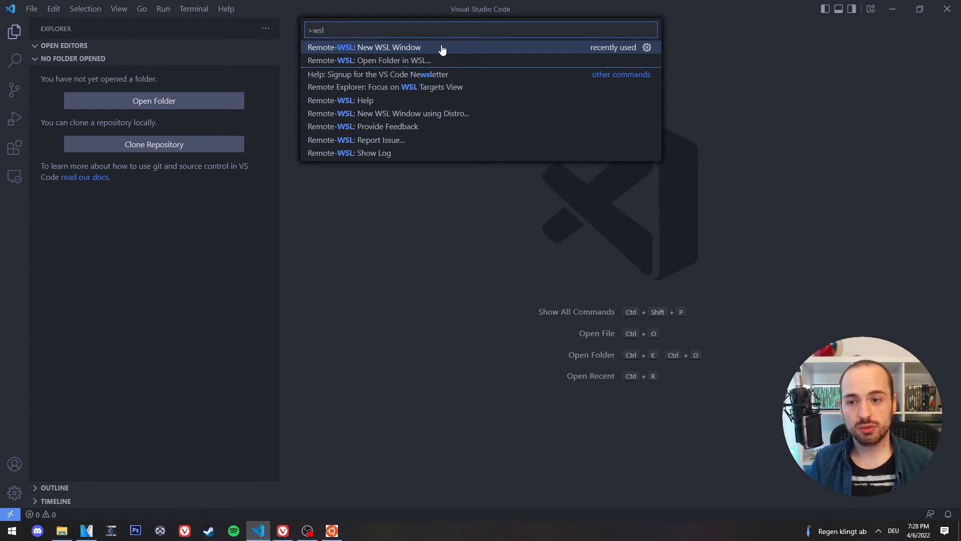
{"action": "left_click", "coordinate": [364, 47]}
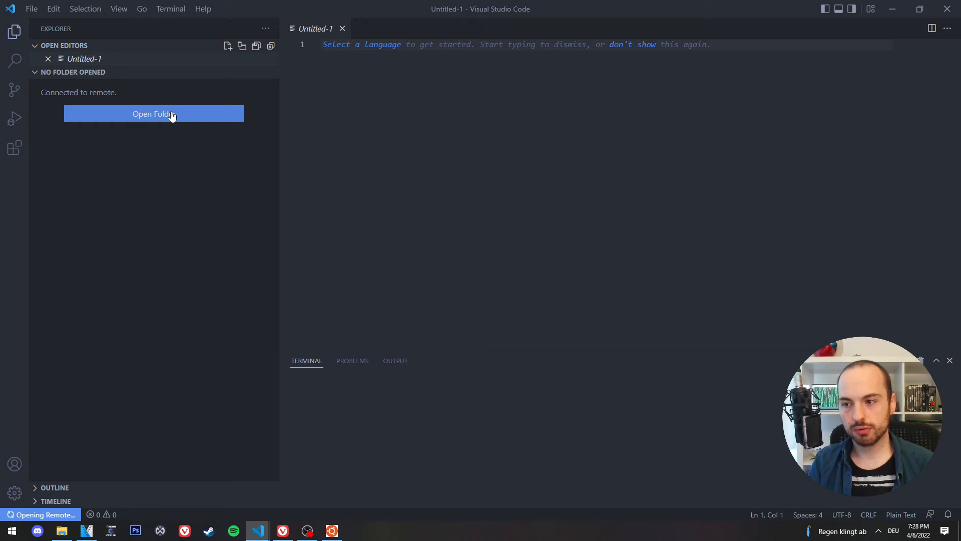
- Open /home/dev/kivy_examples/graphs as the workspace folder in the WSL window
{"action": "left_click", "coordinate": [153, 113]}
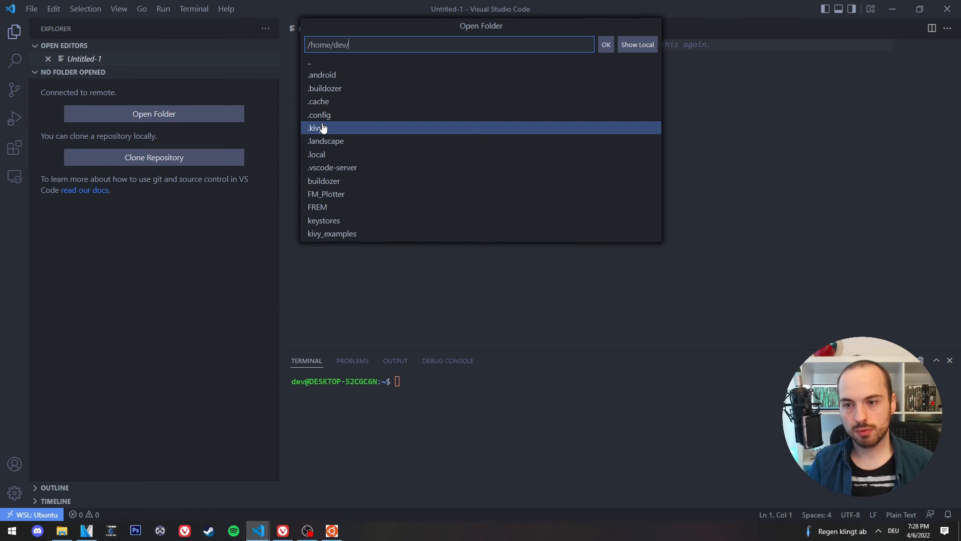
{"action": "mouse_move", "coordinate": [382, 140]}
{"action": "type", "text": "kivy_examples/"}
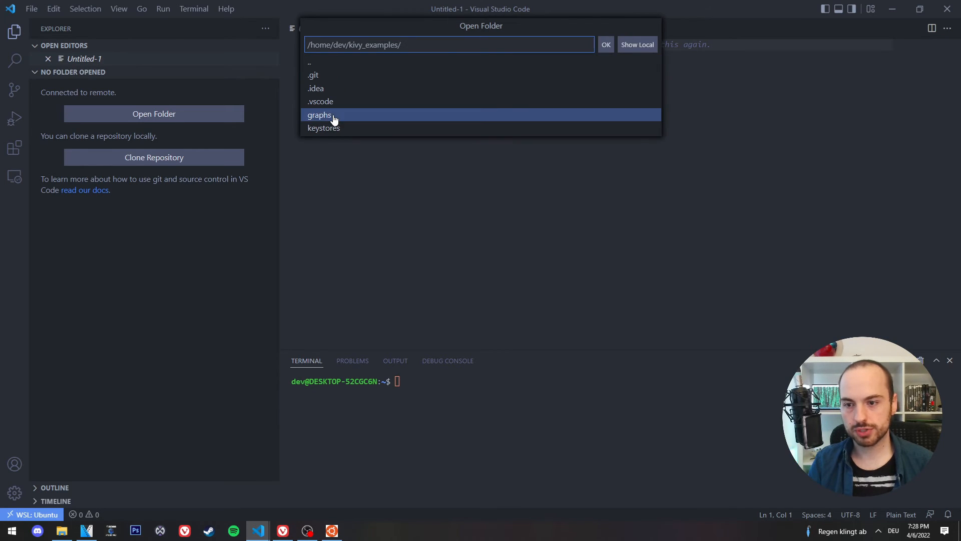
{"action": "double_click", "coordinate": [320, 115]}
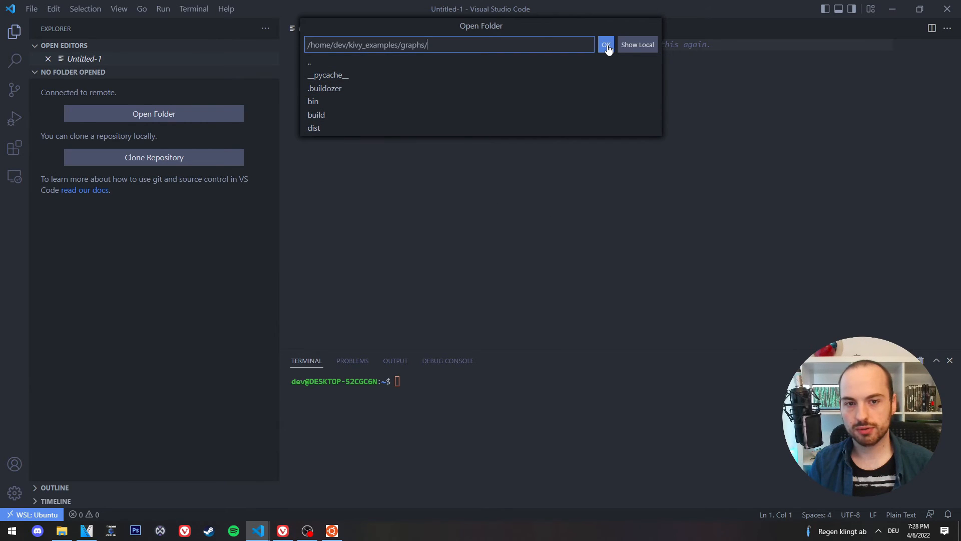
{"action": "left_click", "coordinate": [606, 44]}
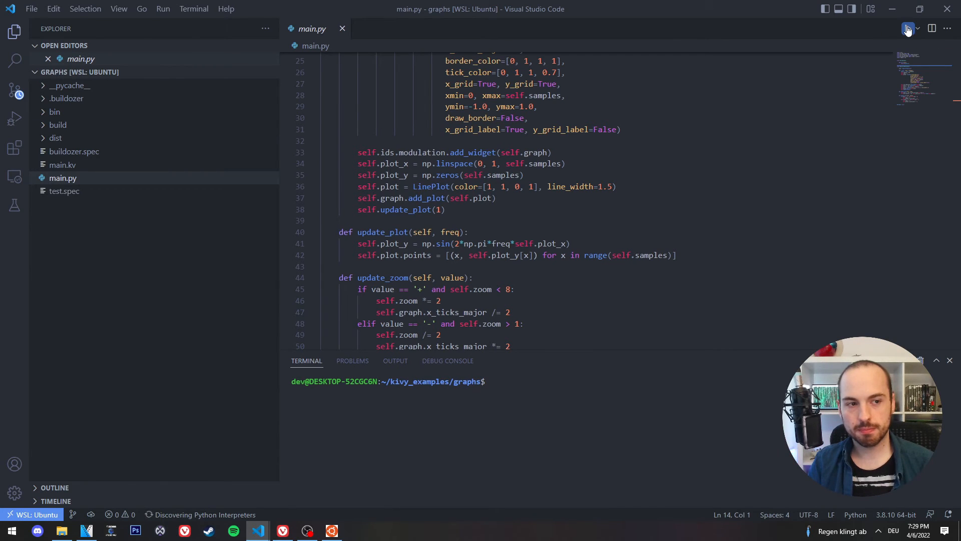
- Run main.py with Run Python File, then type pip3 install numpy in the terminal
{"action": "left_click", "coordinate": [908, 29]}
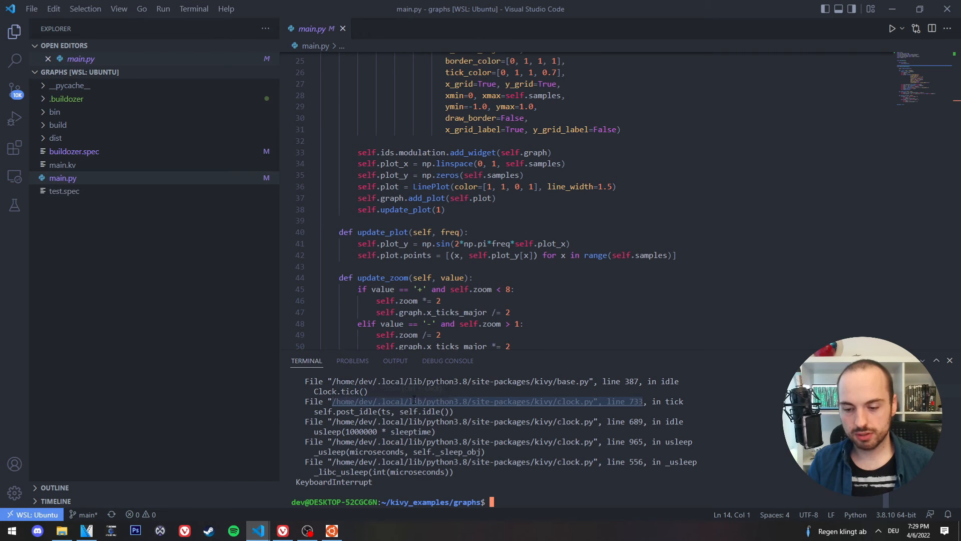
{"action": "mouse_move", "coordinate": [386, 387]}
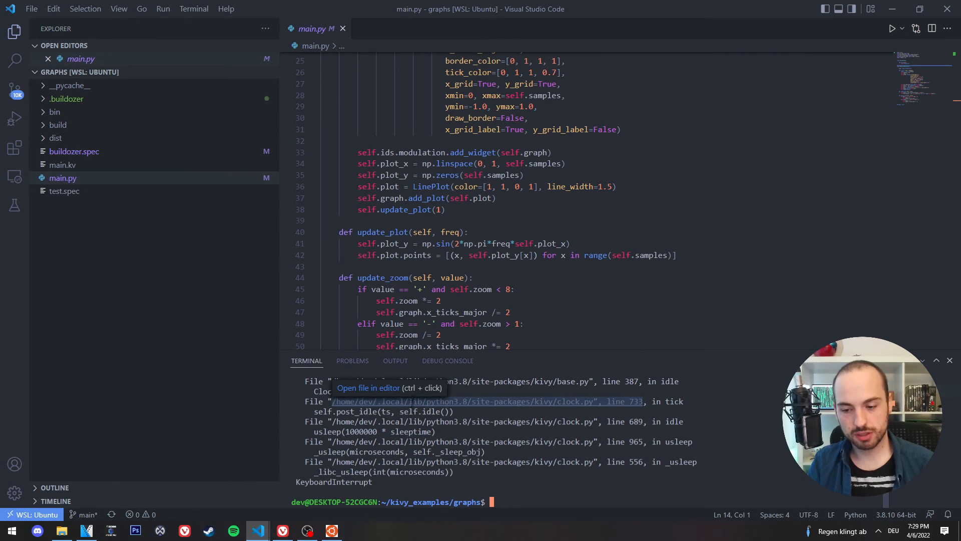
{"action": "mouse_move", "coordinate": [518, 496]}
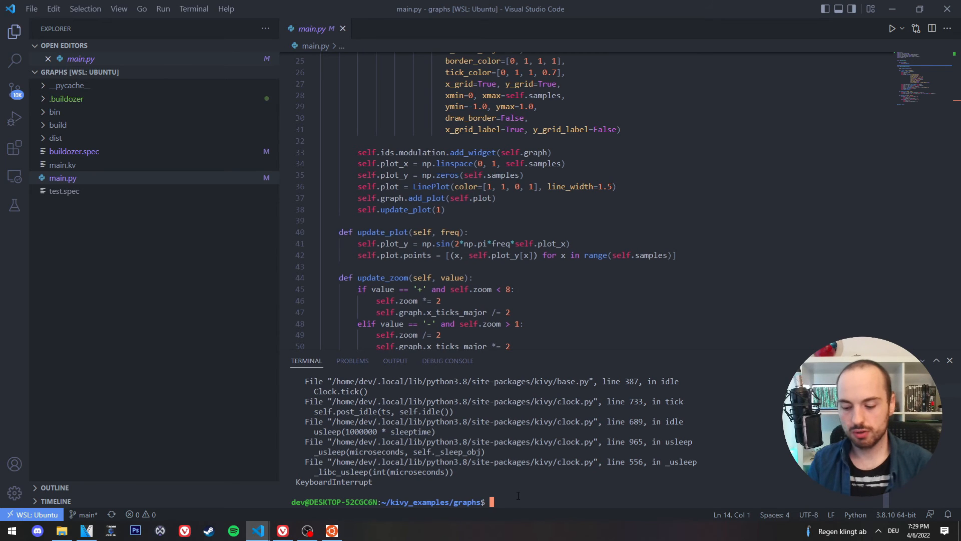
{"action": "type", "text": "pi3"}
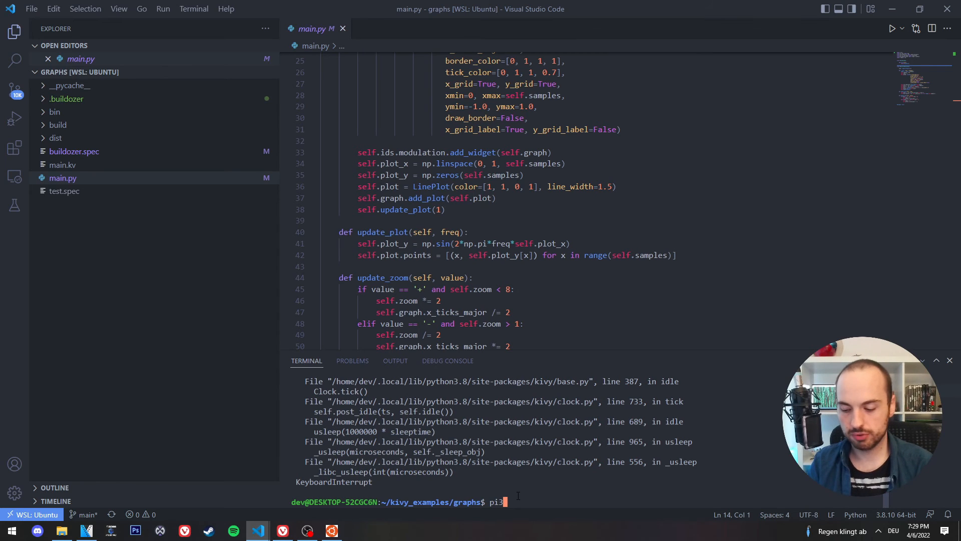
{"action": "type", "text": "numpy"}
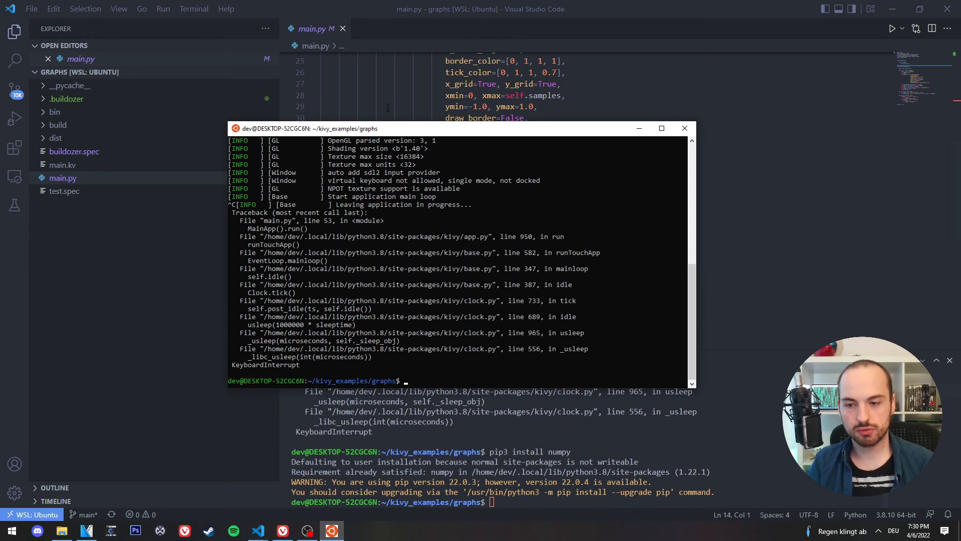
{"action": "mouse_move", "coordinate": [410, 228]}
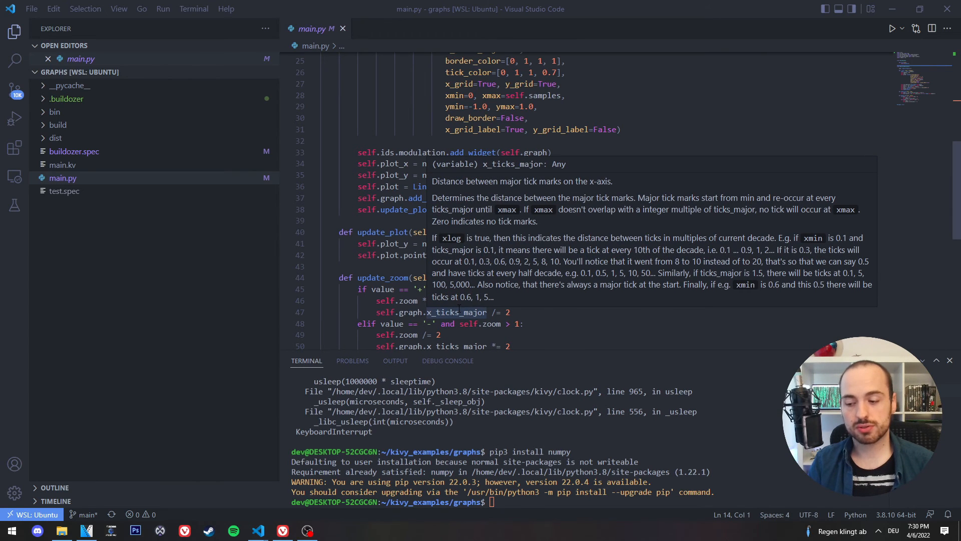
{"action": "mouse_move", "coordinate": [90, 509]}
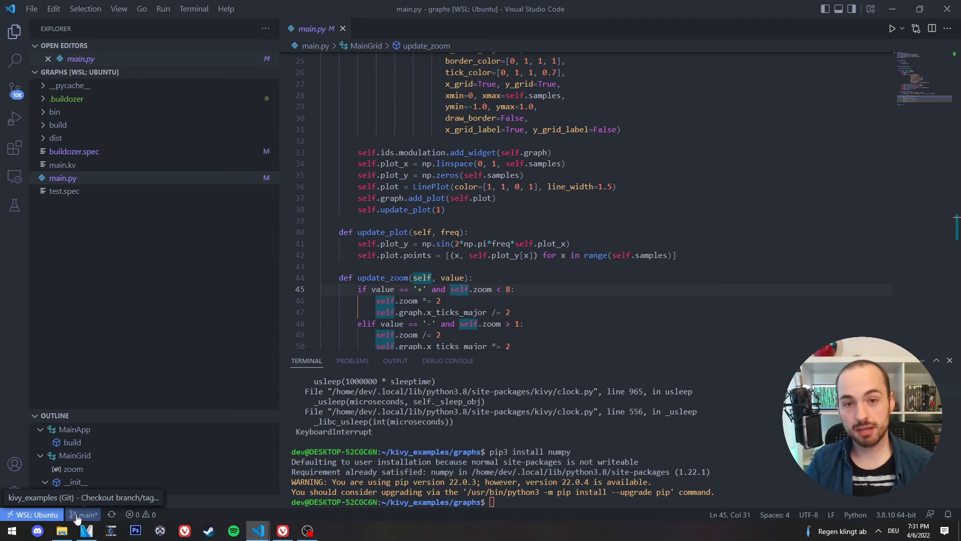
- View the available git branches and highlight every use of update_plot in main.py
{"action": "left_click", "coordinate": [84, 515]}
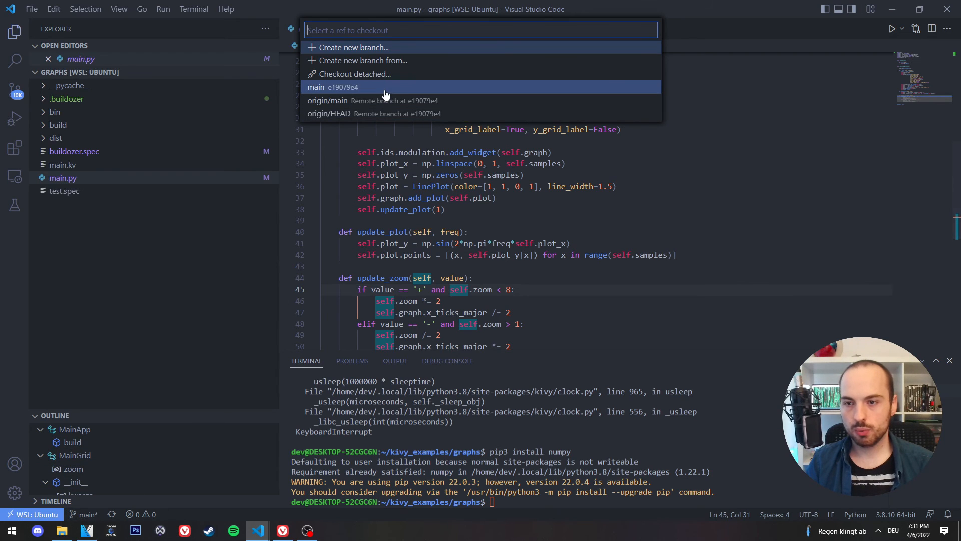
{"action": "mouse_move", "coordinate": [475, 73]}
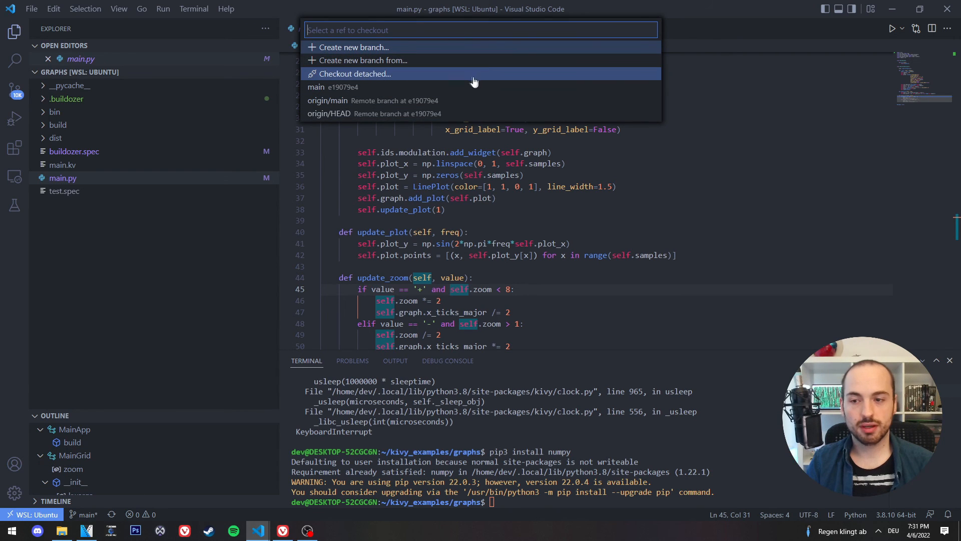
{"action": "mouse_move", "coordinate": [511, 114]}
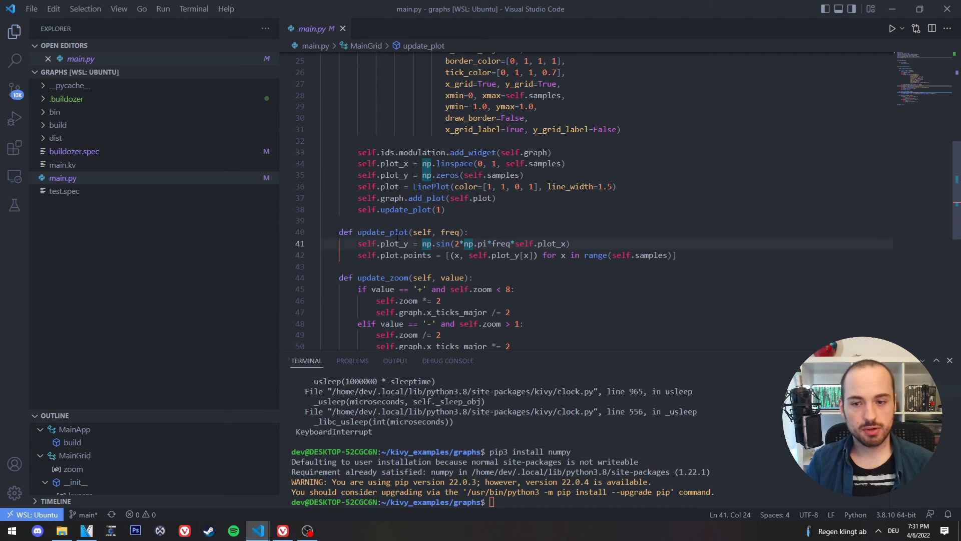
{"action": "left_click", "coordinate": [383, 232]}
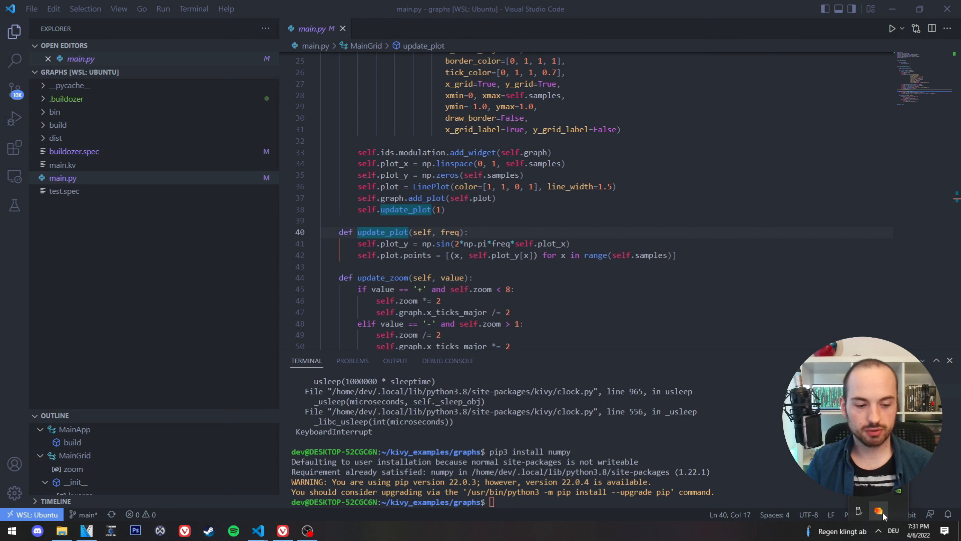
{"action": "mouse_move", "coordinate": [840, 116]}
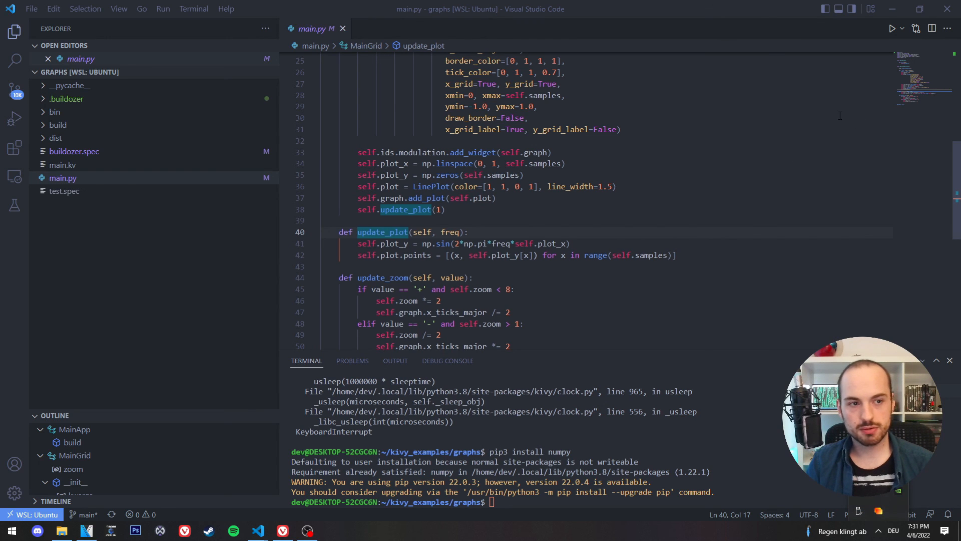